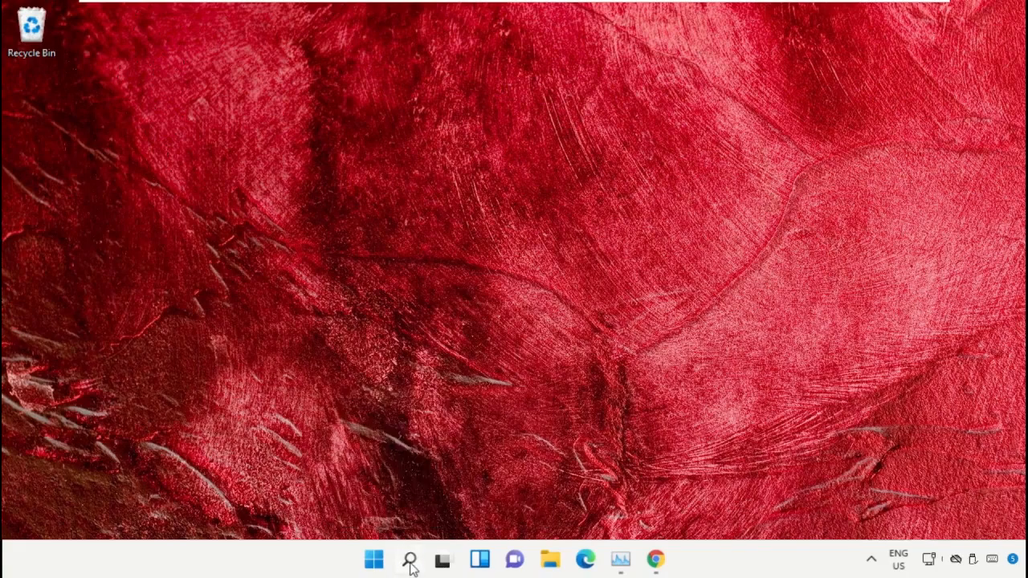
- Launch Task Manager via taskbar search and drag it toward the screen centre
click(408, 559)
text(task manager)
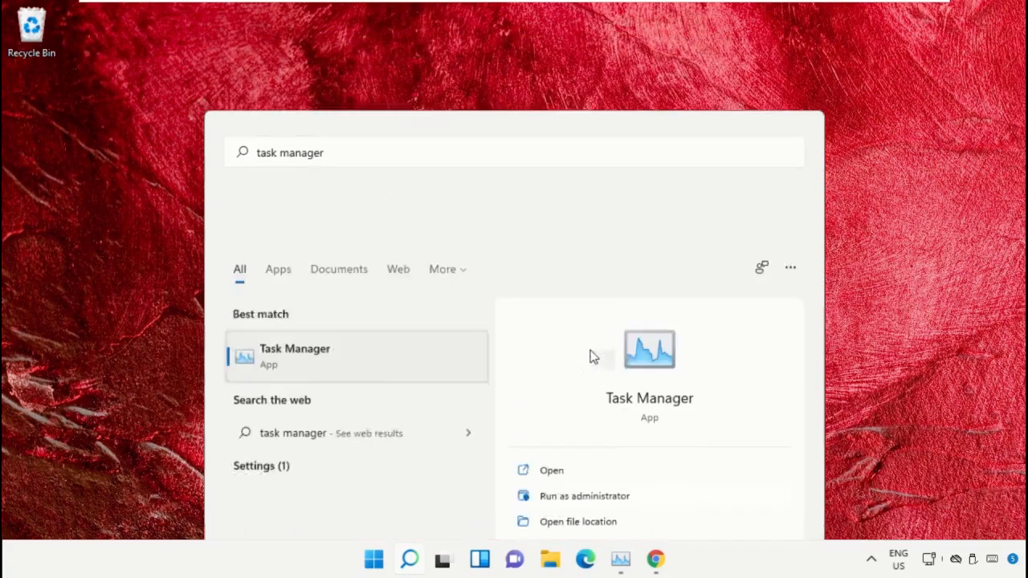
click(552, 469)
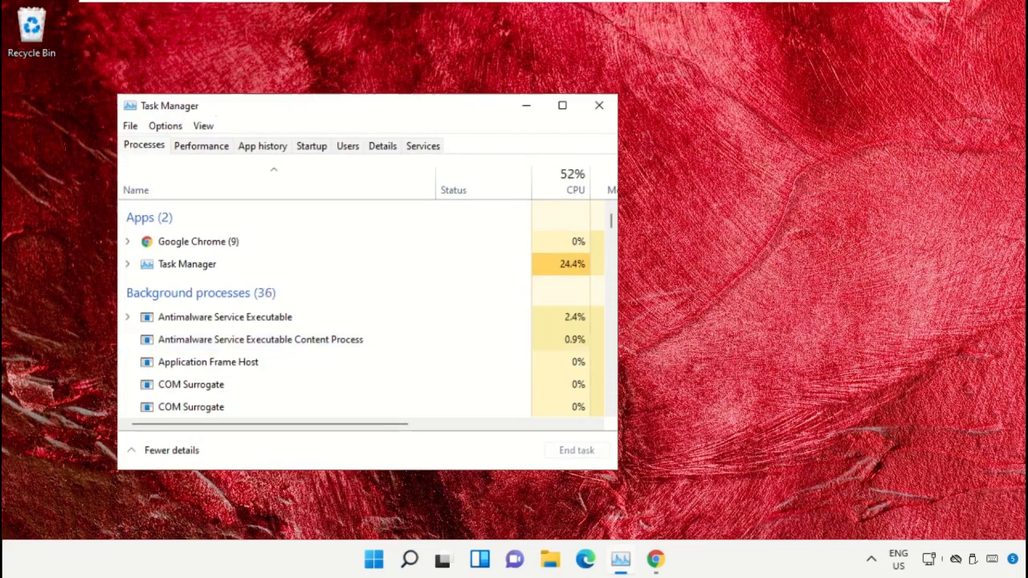
drag(169, 106, 431, 84)
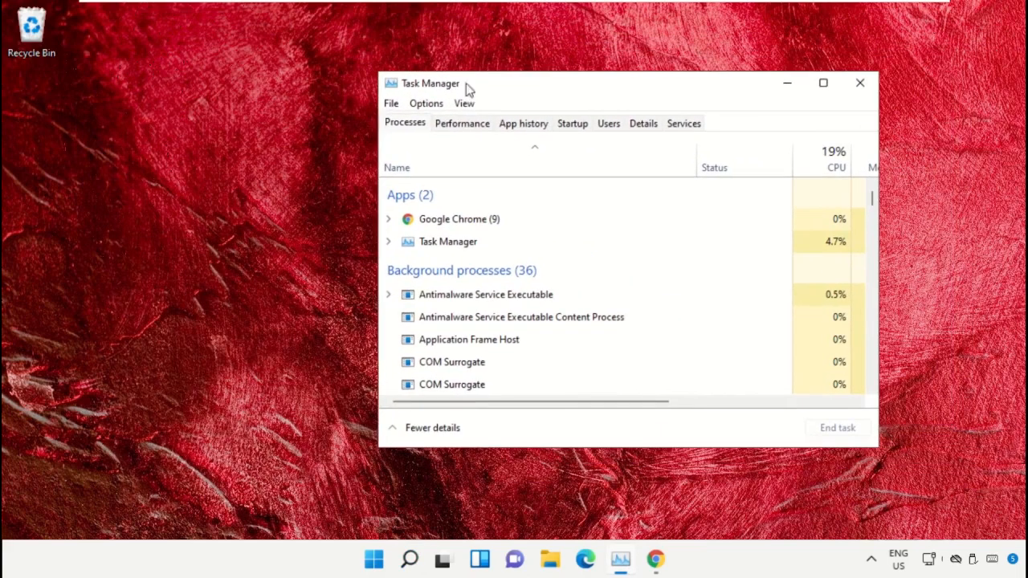
- Start a Run new task prompt from the File menu and begin browsing for the program
click(393, 103)
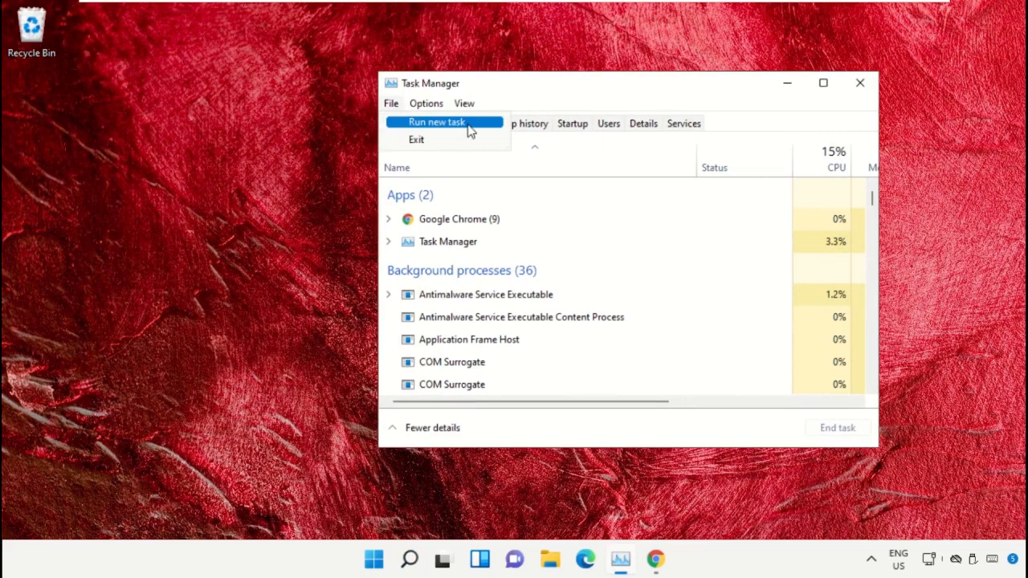
click(437, 123)
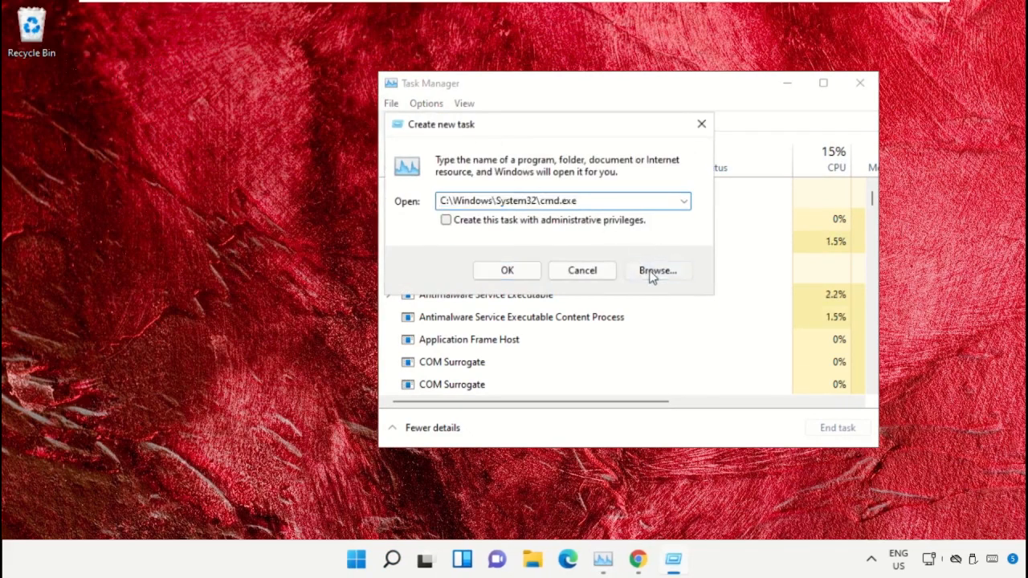
click(658, 270)
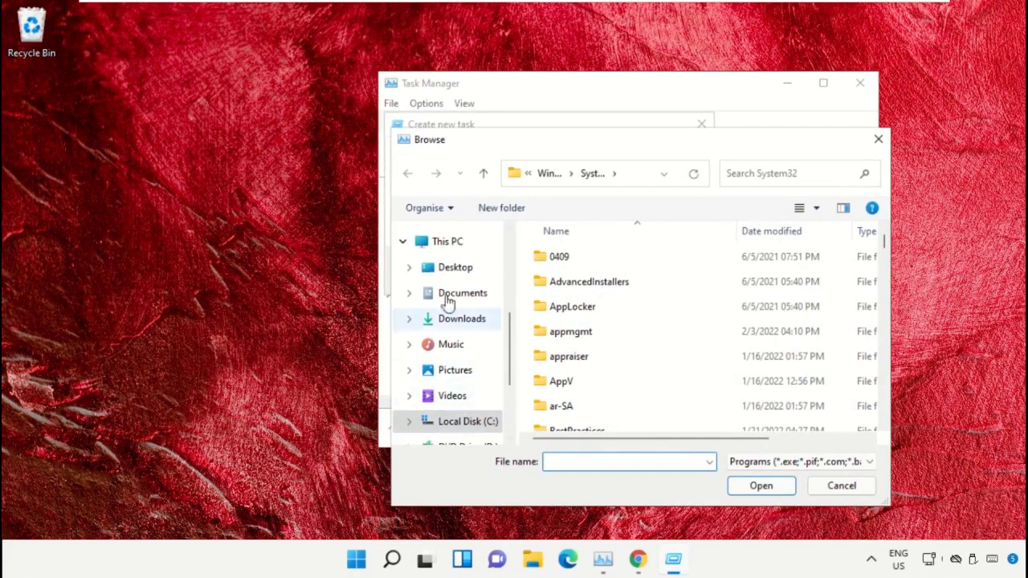
- Browse This PC > Local Disk (C:) > Windows > System32 and choose cmd.exe as the program
click(446, 241)
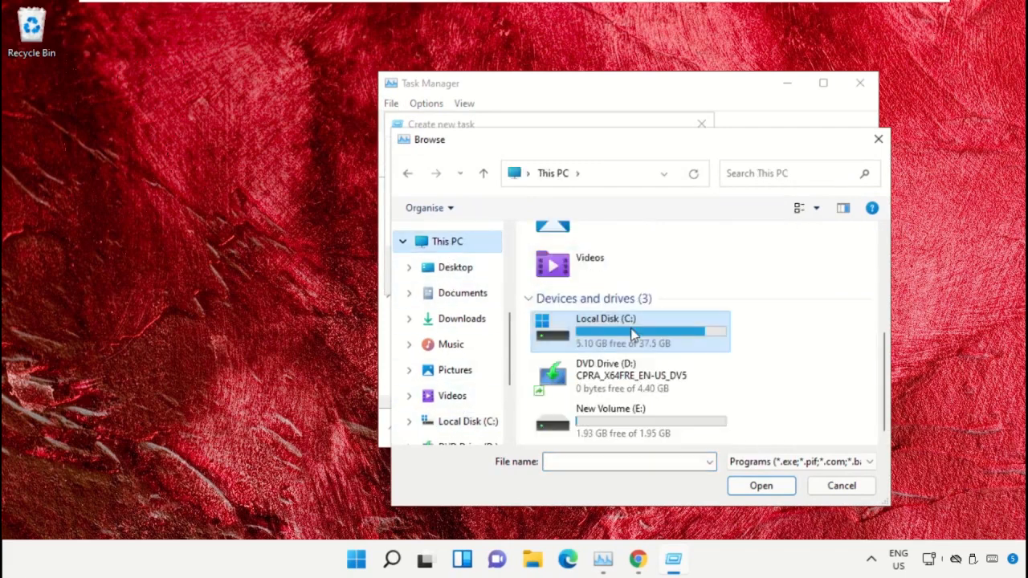
double_click(630, 331)
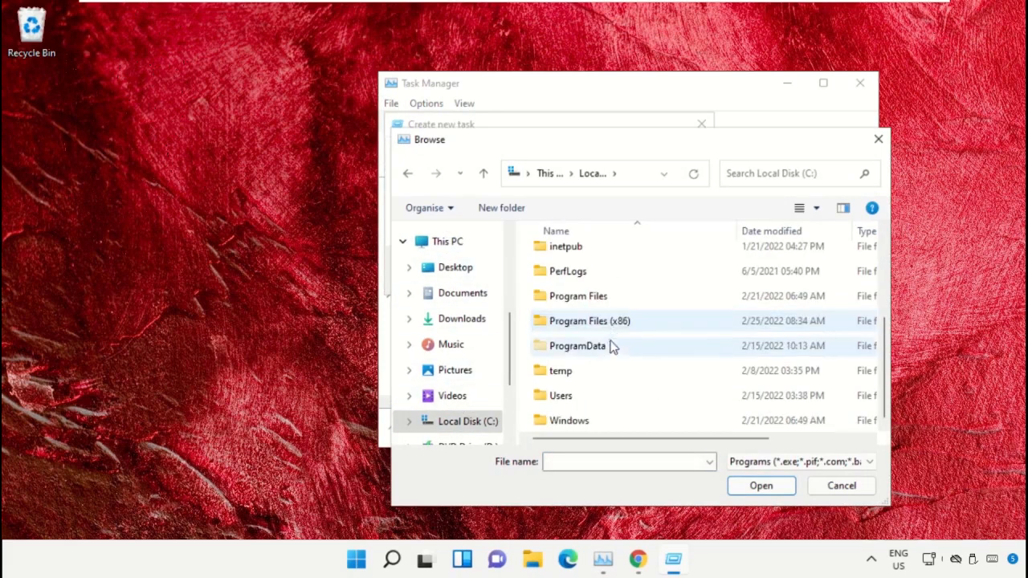
double_click(569, 421)
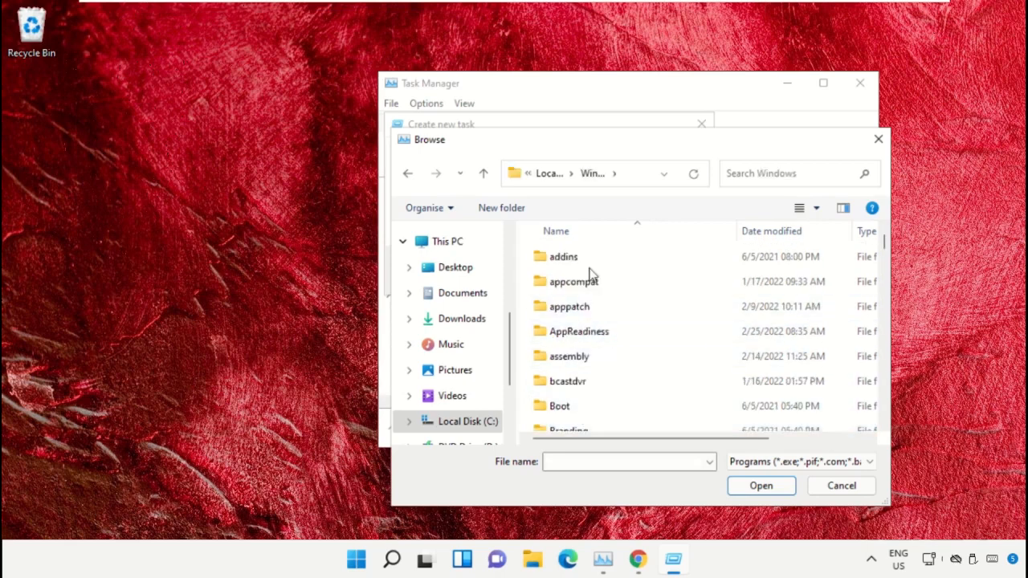
scroll(down, 3)
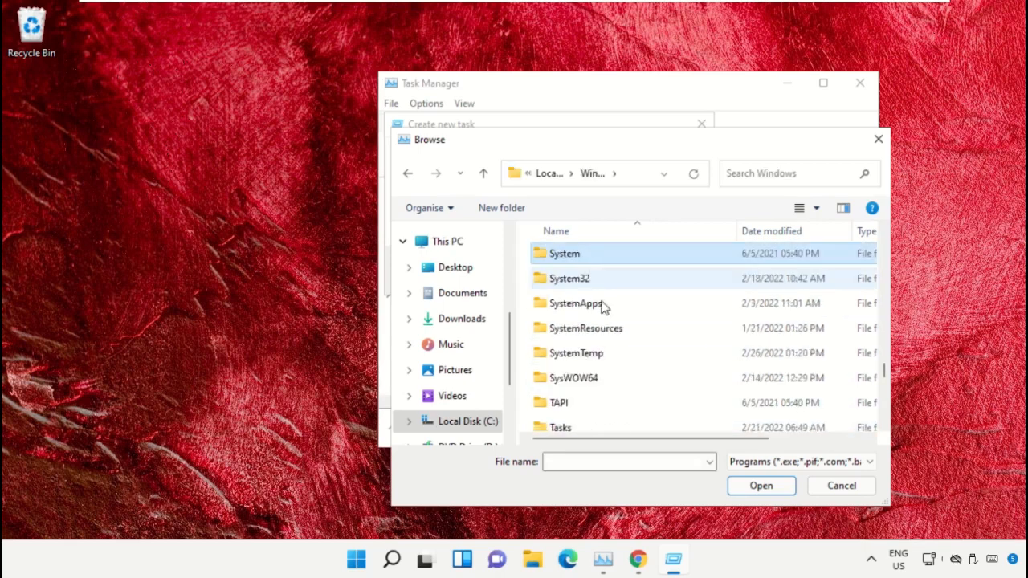
double_click(570, 278)
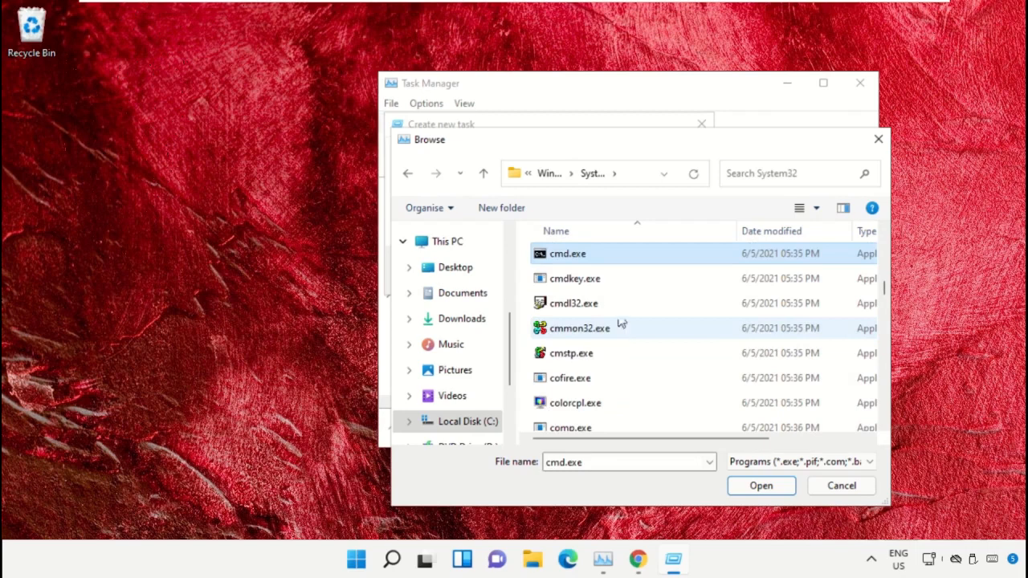
click(762, 486)
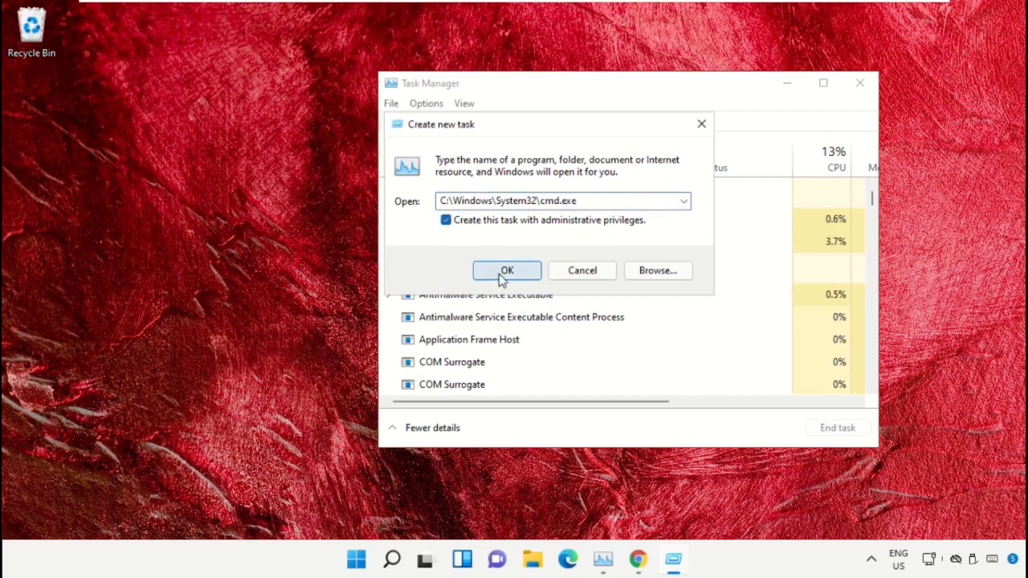
- Confirm the task to launch an administrator Command Prompt and minimize Task Manager
click(508, 270)
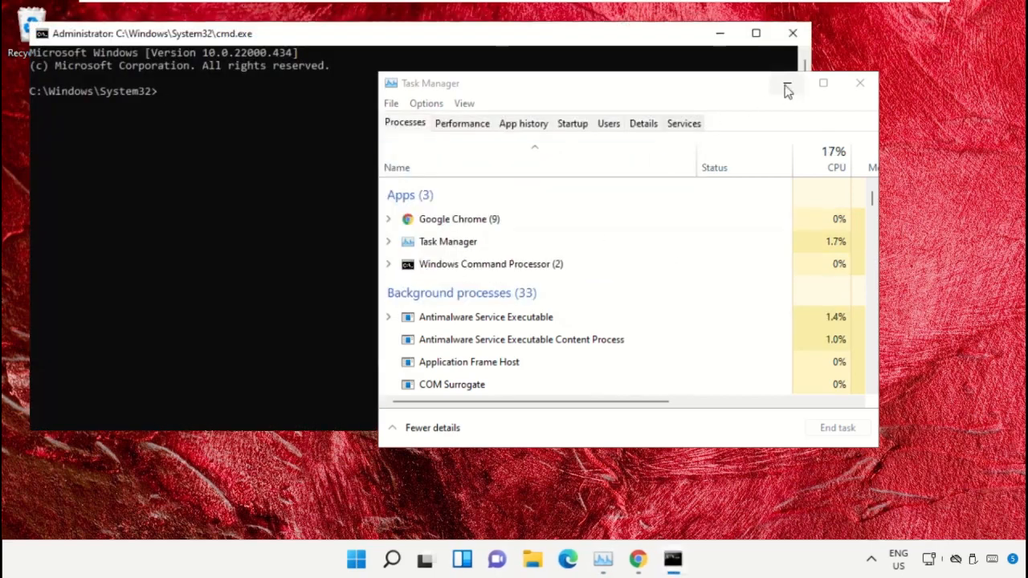
click(861, 83)
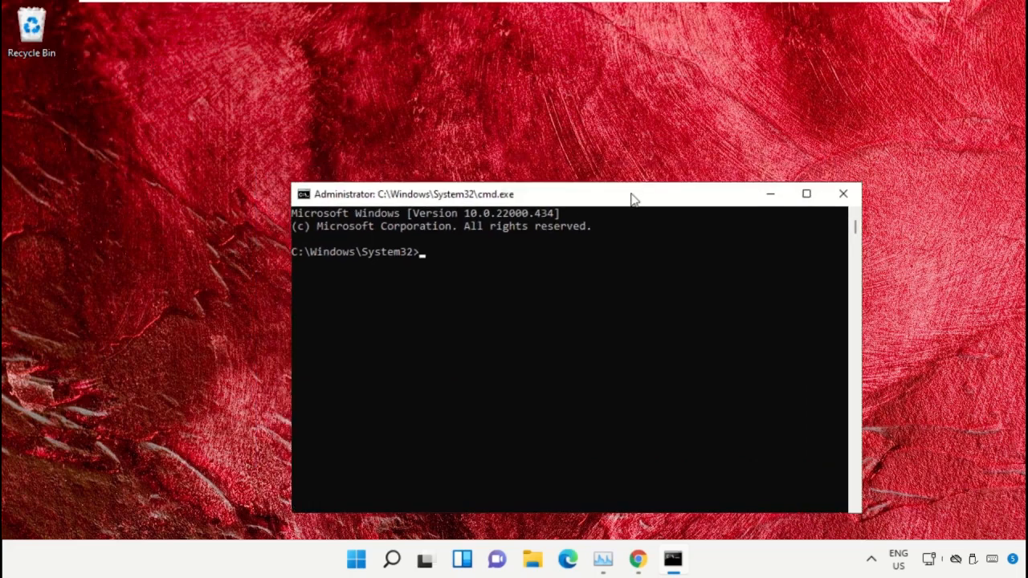
mouse_move(671, 559)
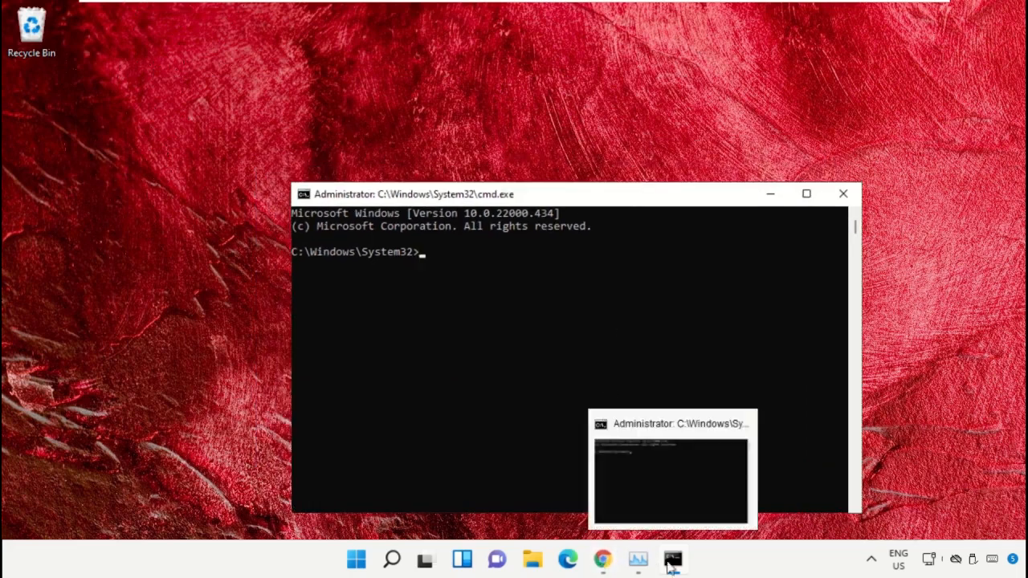
- Search Google in Chrome for 'hows.tech windows commands'
click(601, 559)
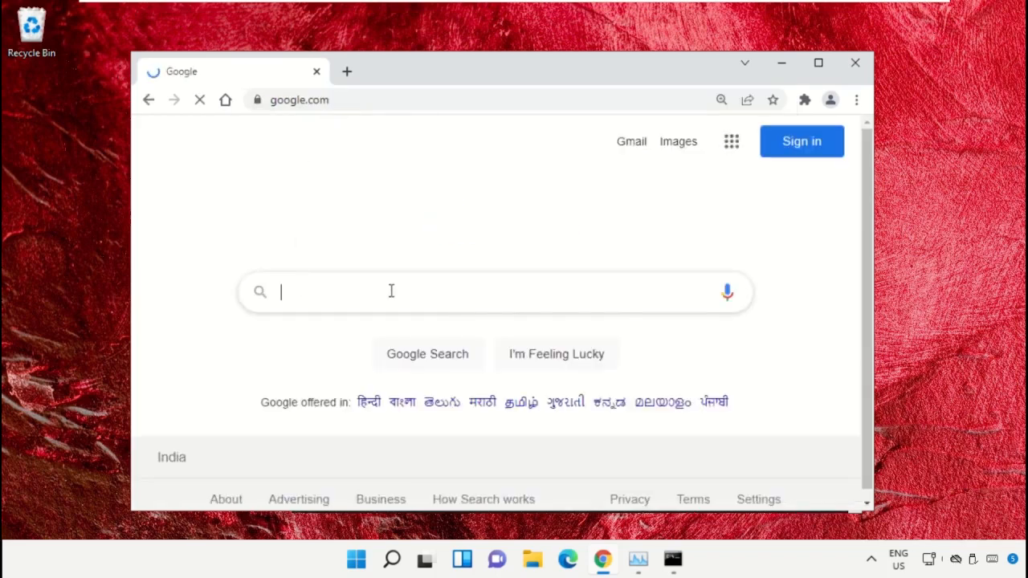
text(hows.tech windows commands)
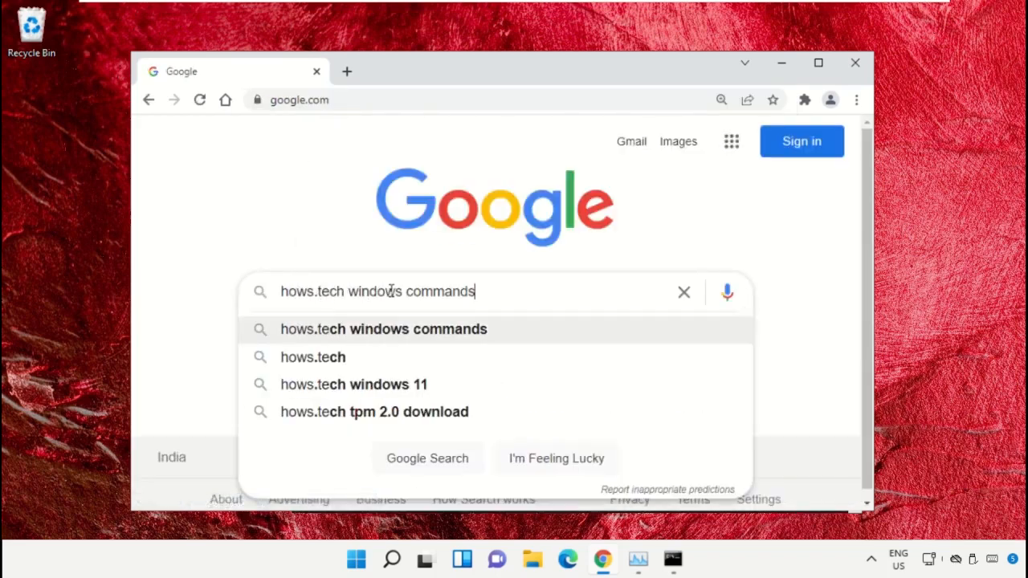
key(Return)
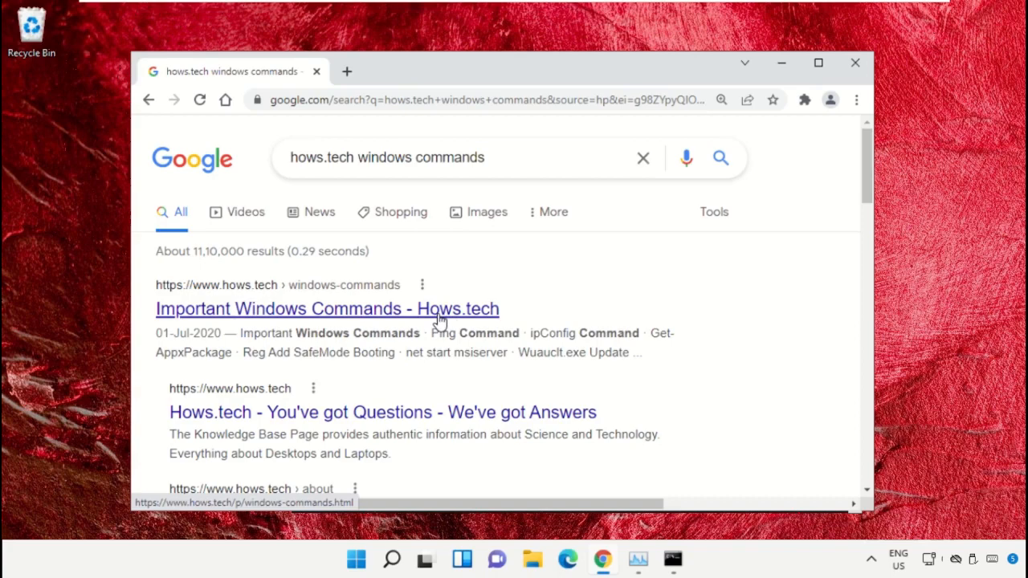
- Open the Important Windows Commands - Hows.tech result and scroll to the SFC Commands 12 and 13
click(326, 308)
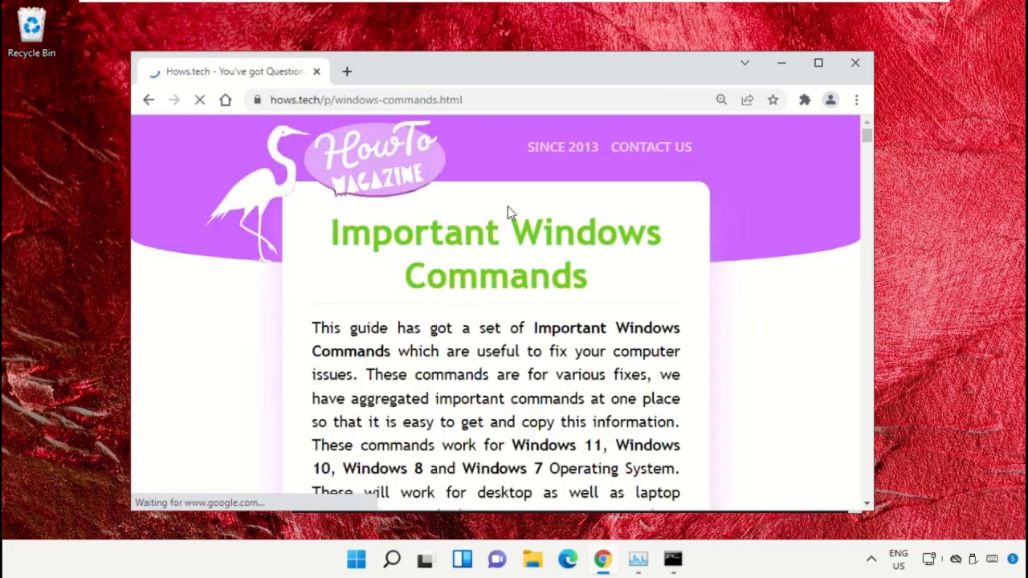
scroll(down, 3)
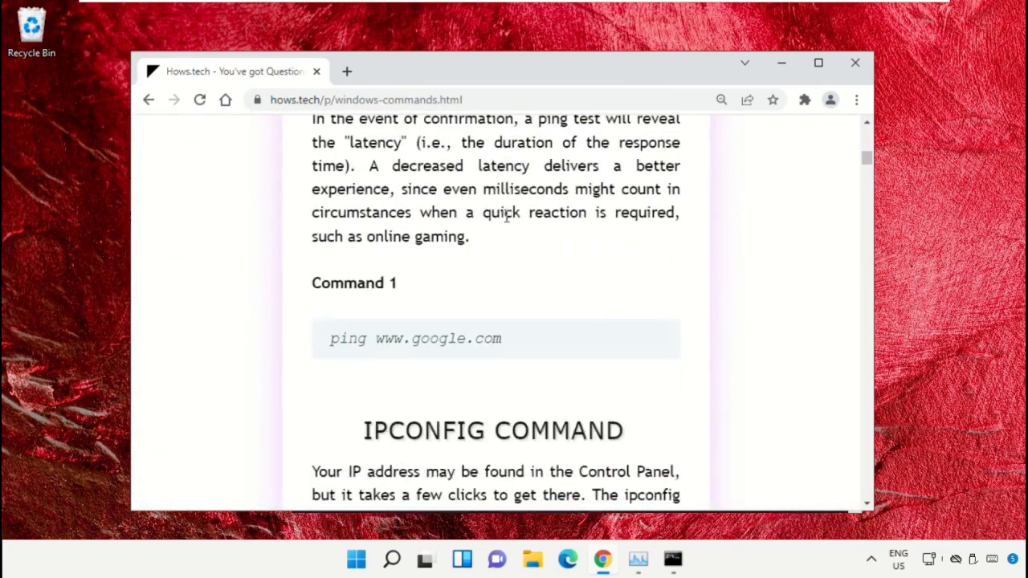
scroll(down, 3)
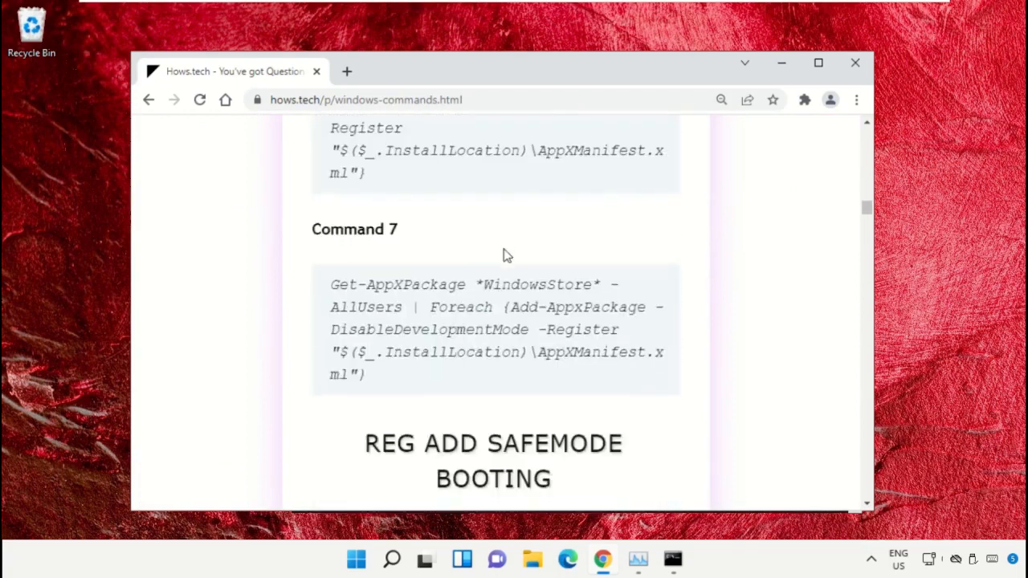
scroll(down, 3)
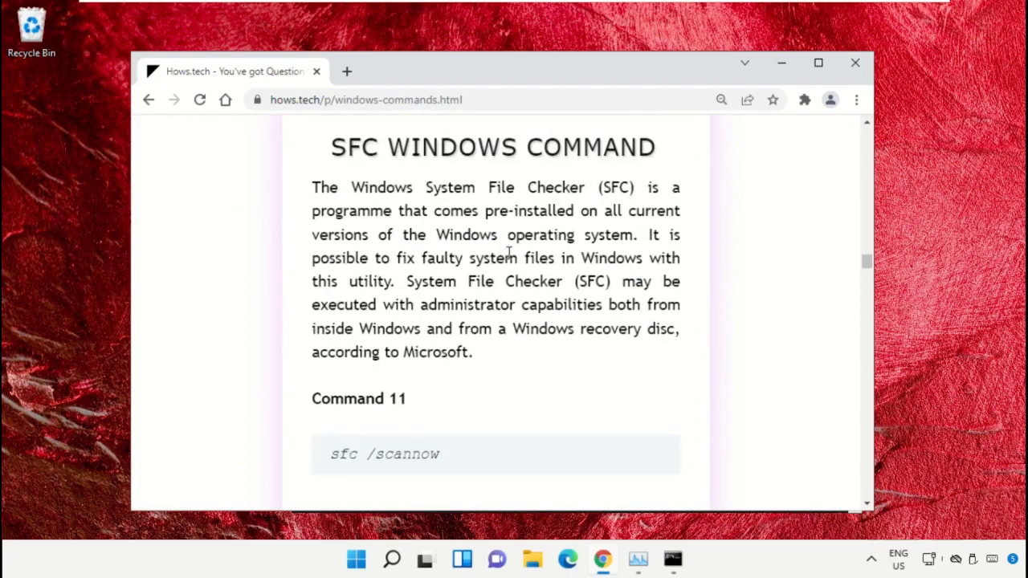
scroll(down, 3)
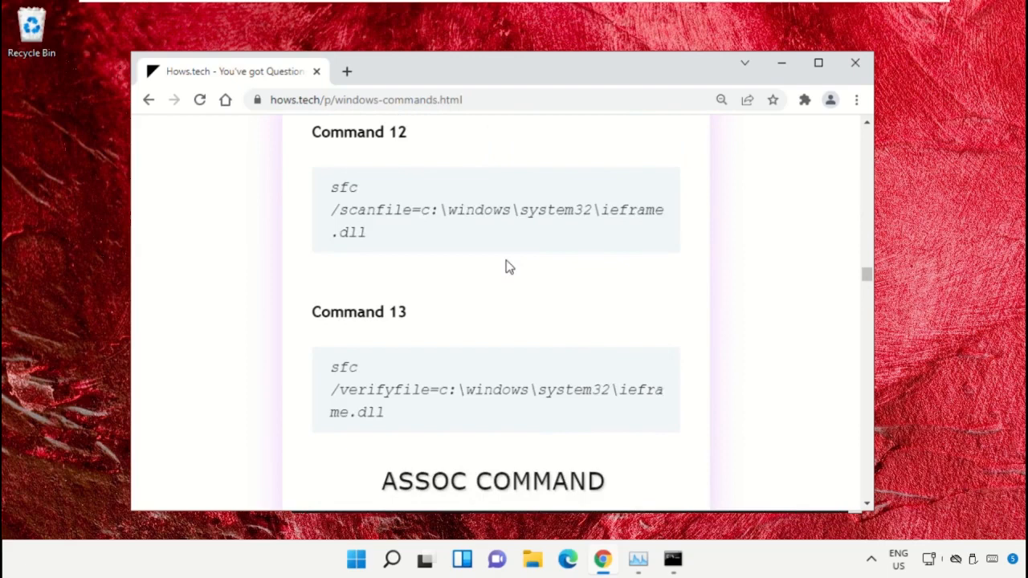
mouse_move(553, 336)
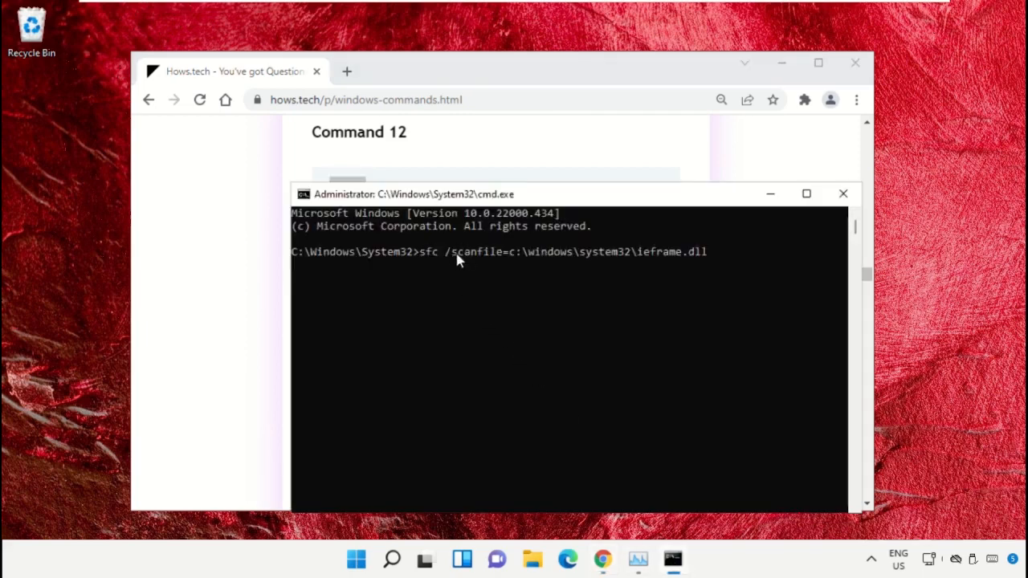
mouse_move(717, 273)
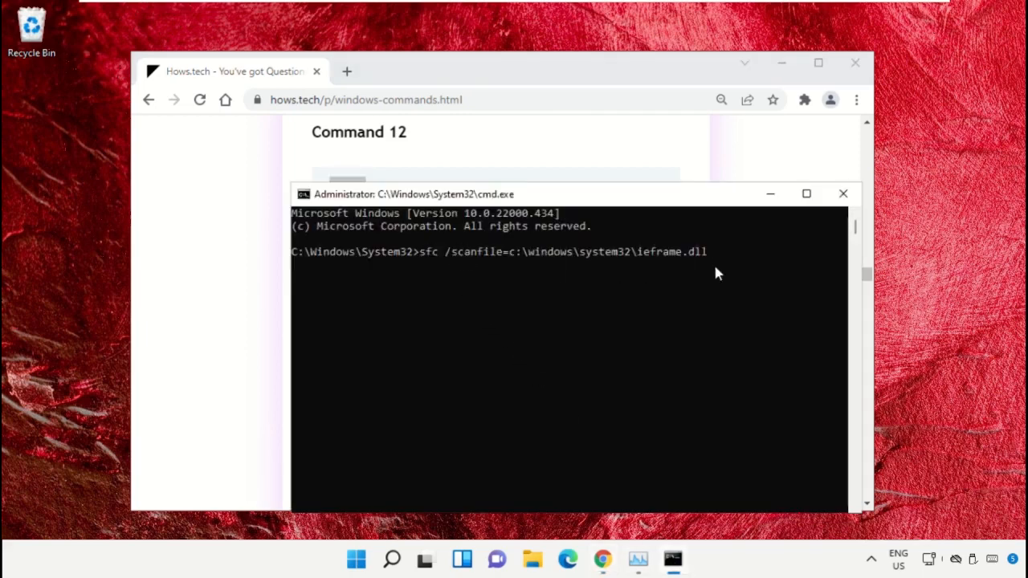
- Run the sfc scanfile check on ieframe.dll and copy the Command 13 verifyfile command
key(Return)
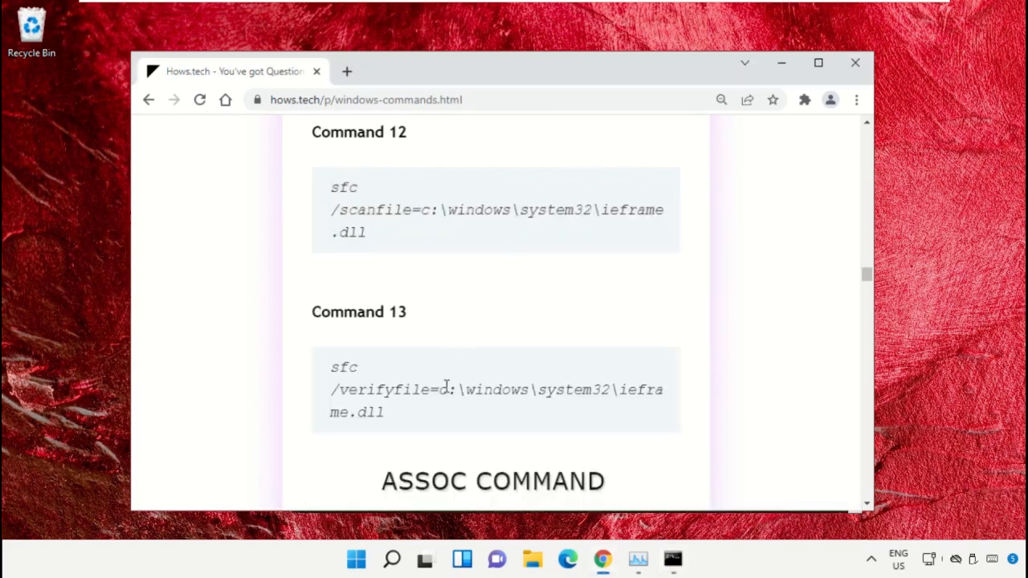
right_click(495, 391)
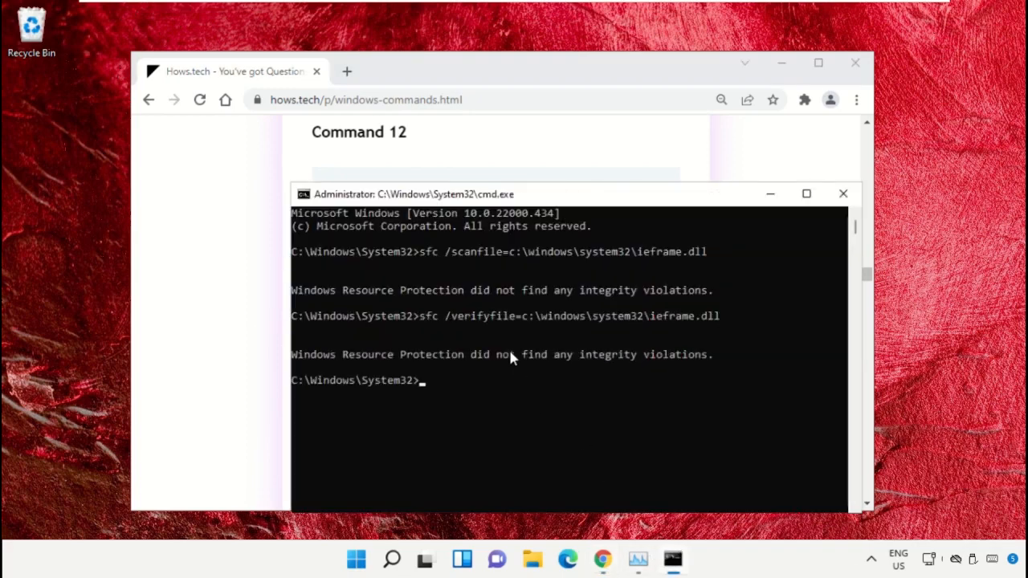
mouse_move(806, 224)
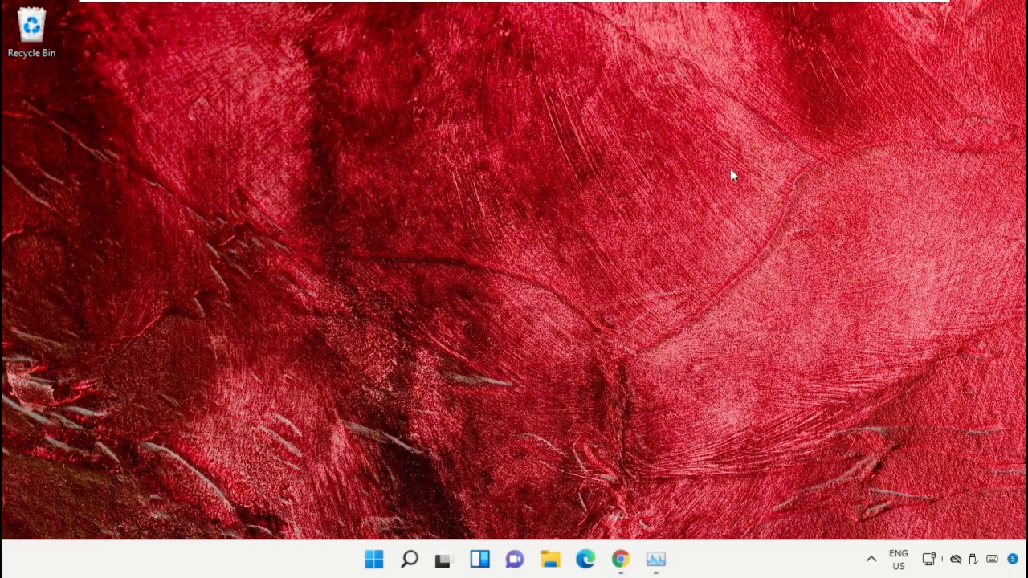
mouse_move(524, 254)
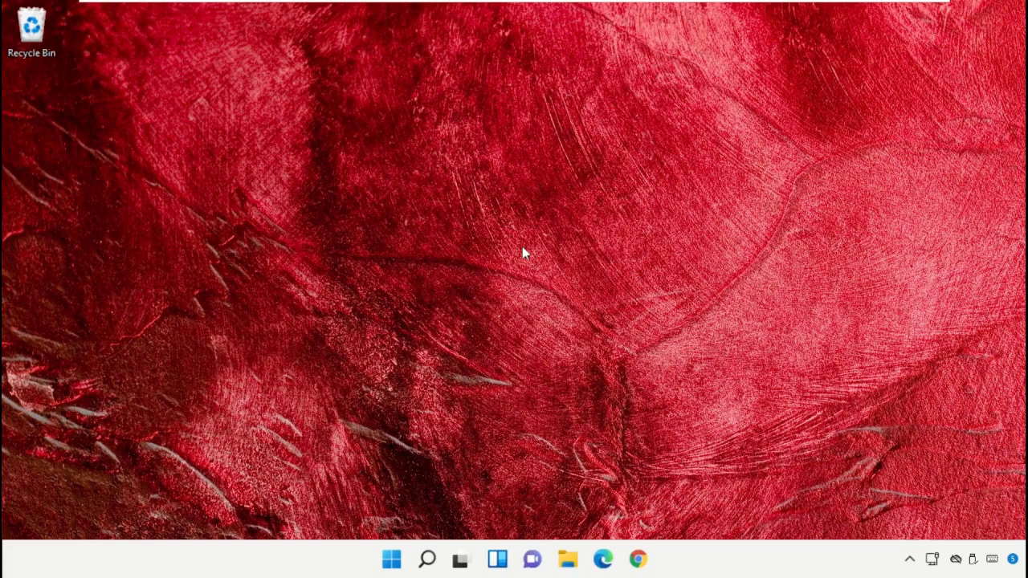
- Bring up the Start button's system tools shortcut list to reach Device Manager
right_click(392, 559)
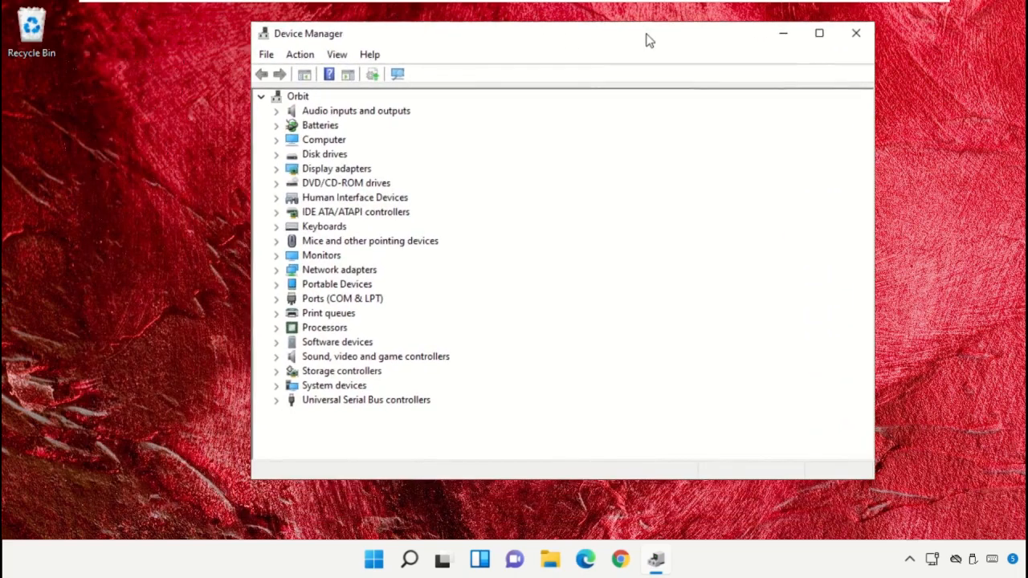
- Update the Microsoft Basic Display Adapter driver, then search Windows Update for drivers
click(338, 168)
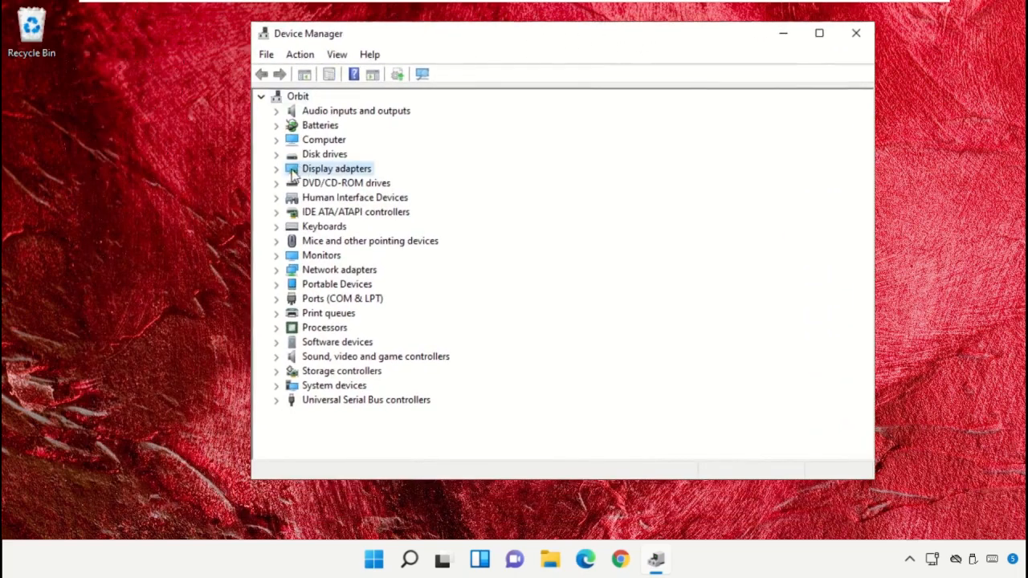
click(277, 169)
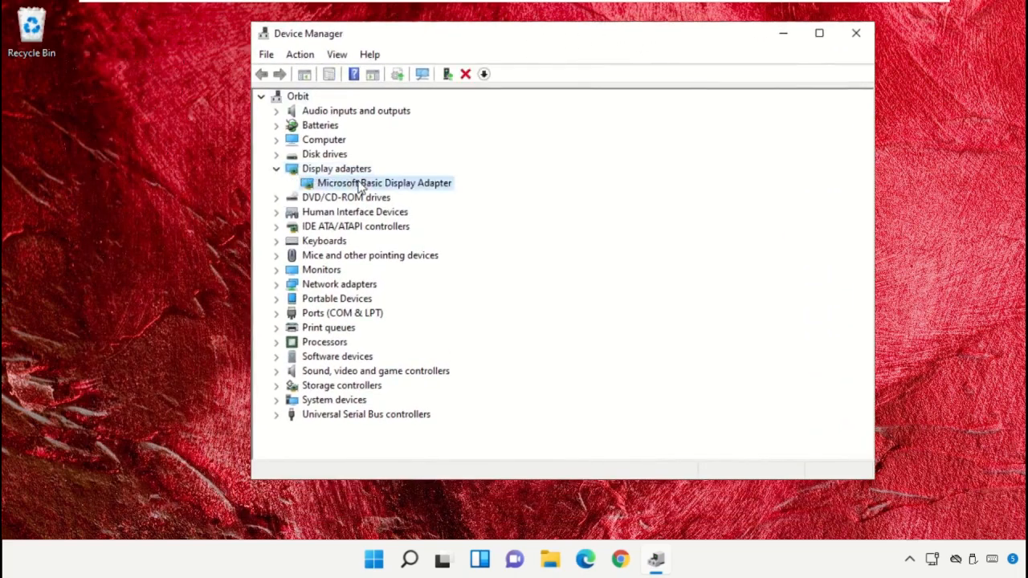
right_click(384, 183)
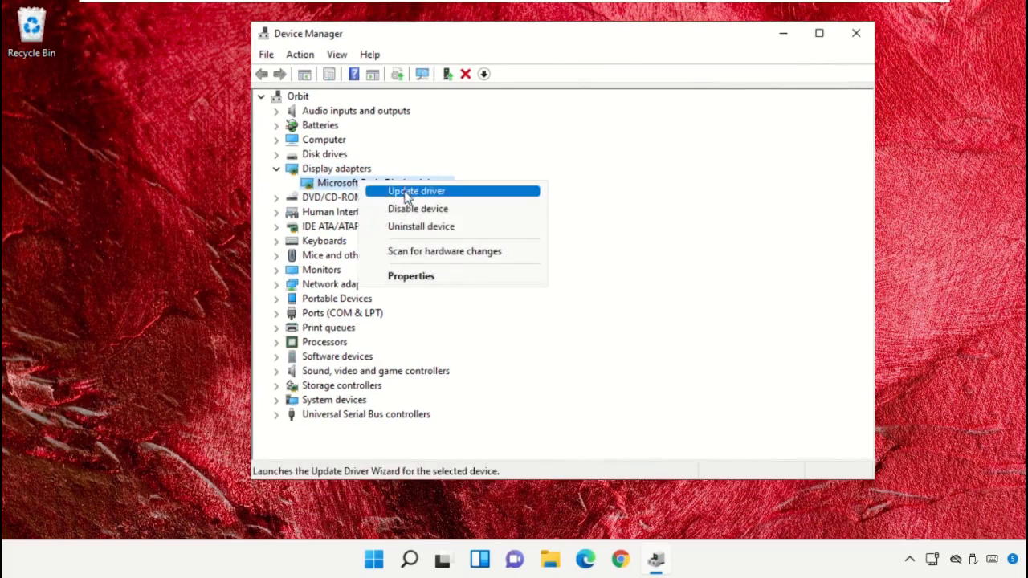
click(416, 191)
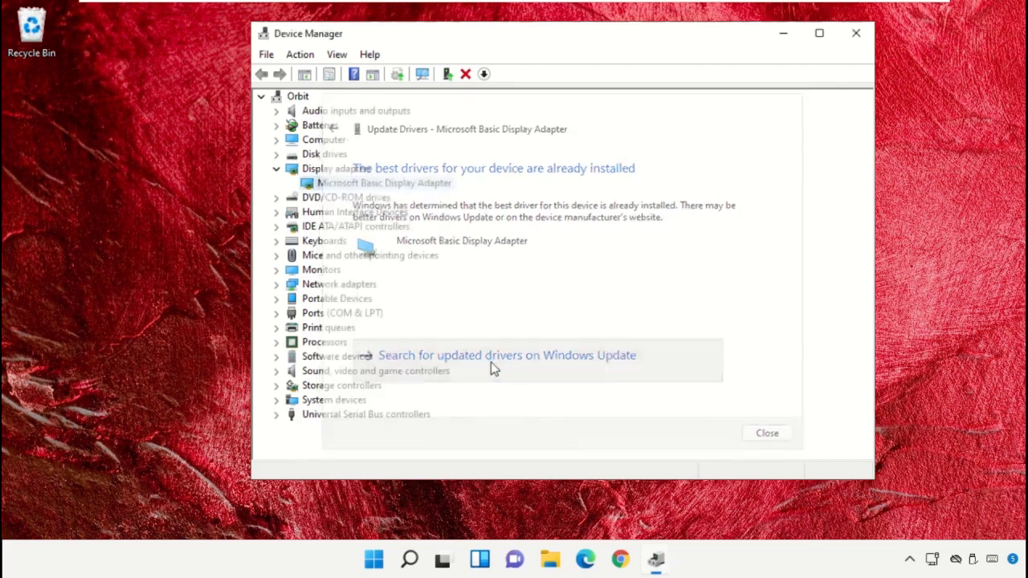
click(508, 355)
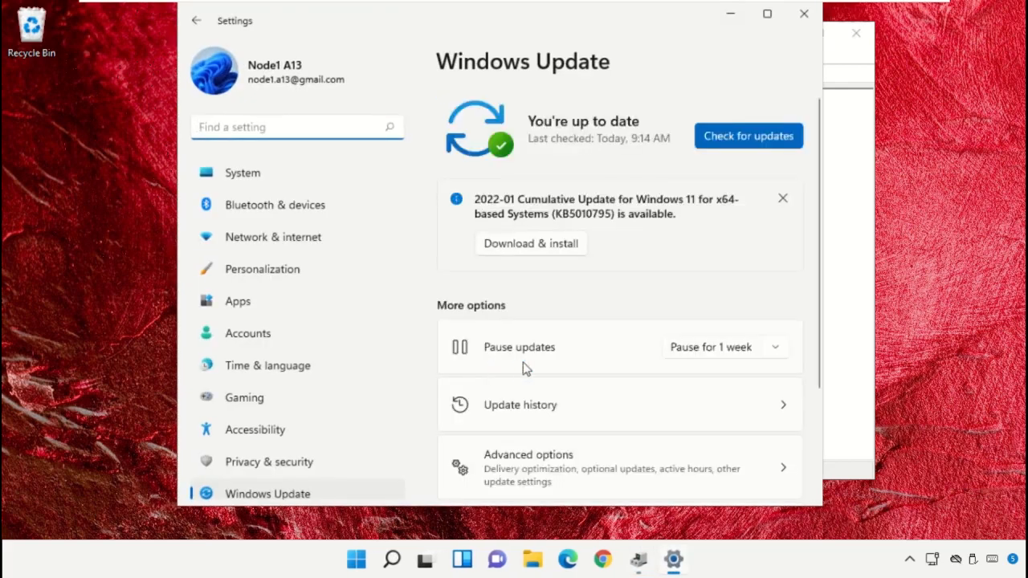
- Check for Windows updates twice; Windows Update reports the PC up to date
click(749, 135)
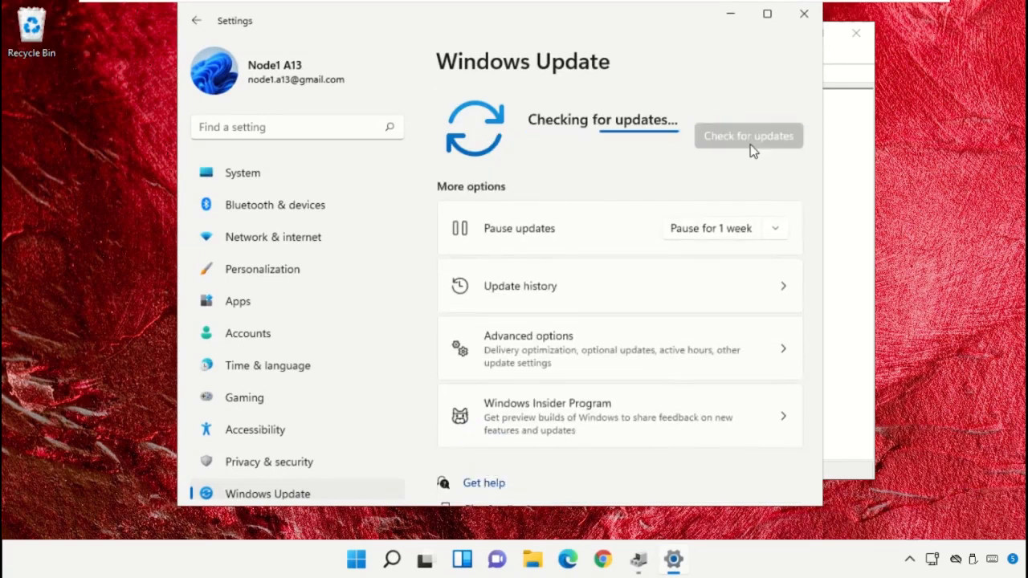
click(749, 135)
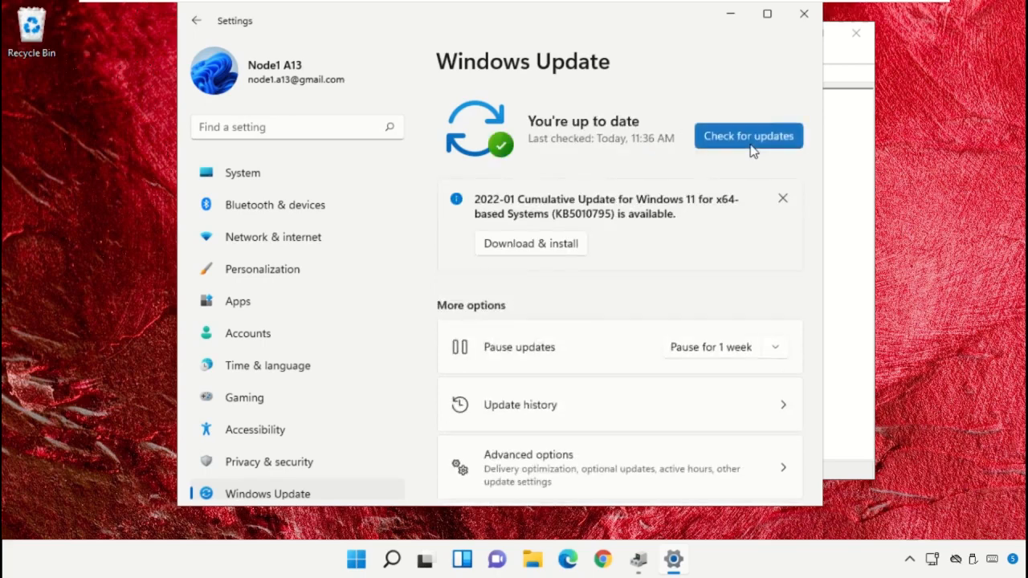
mouse_move(531, 245)
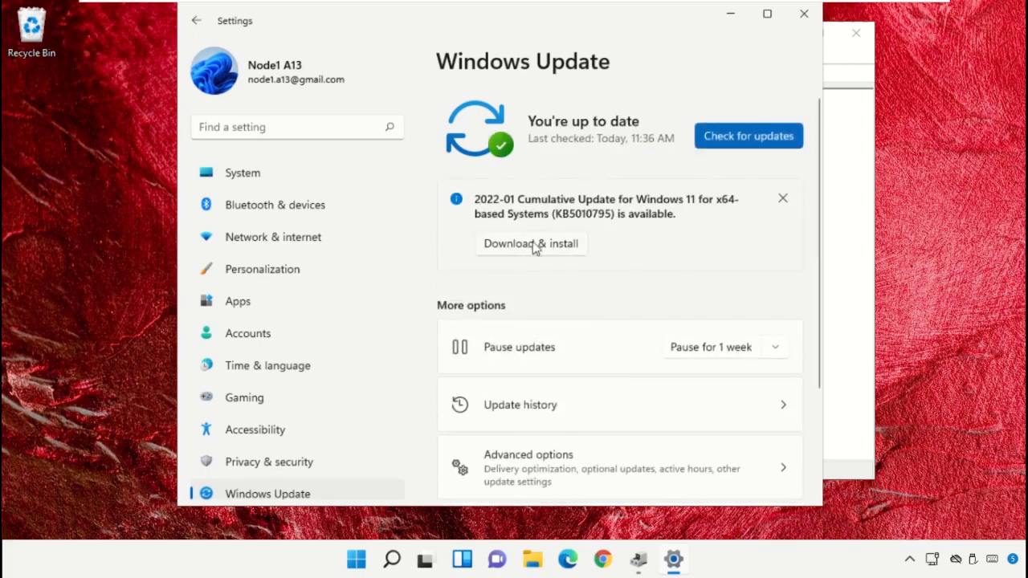
mouse_move(794, 202)
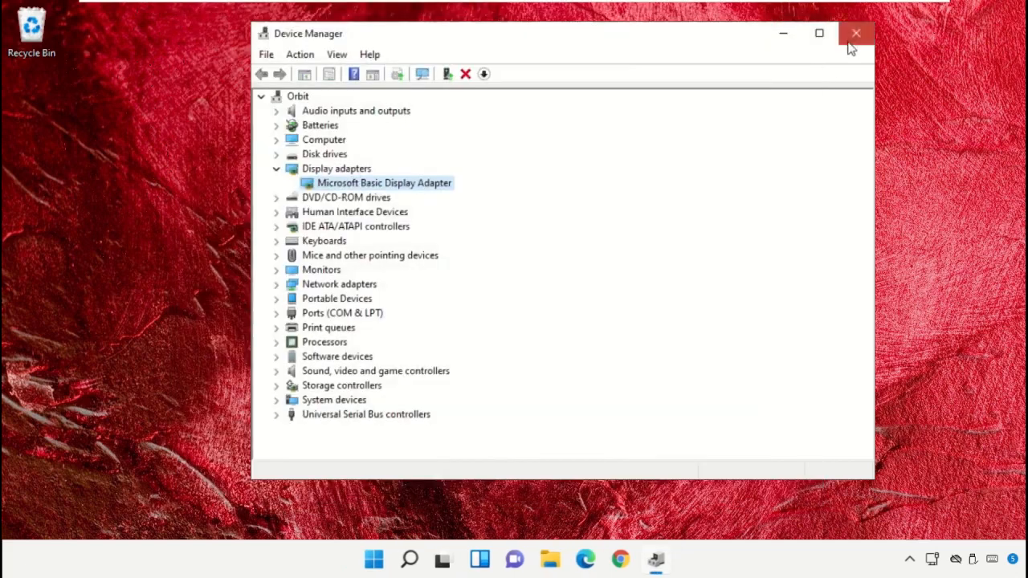
- Close Device Manager and launch Command Prompt as administrator from search, approving UAC
click(855, 32)
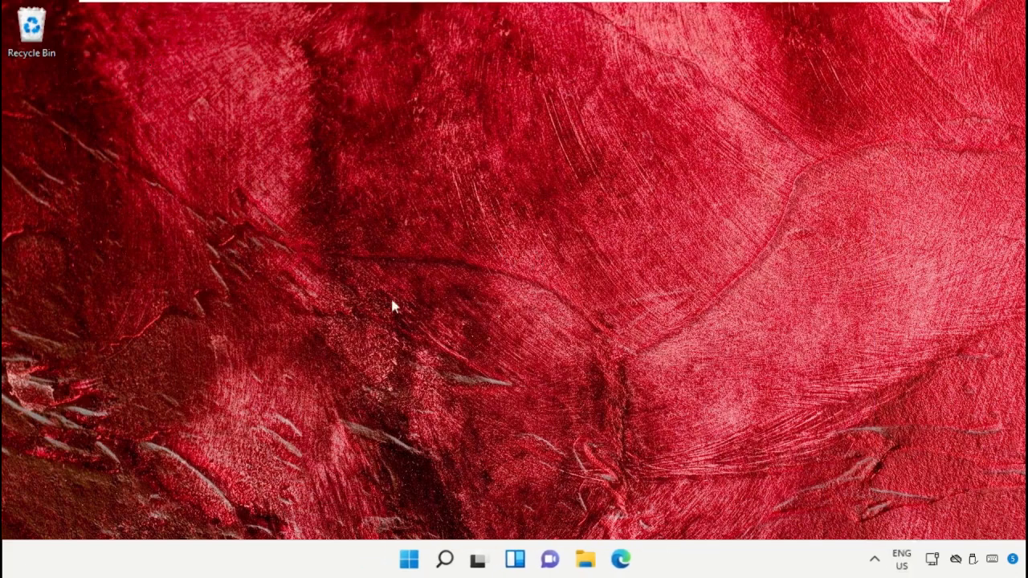
click(443, 559)
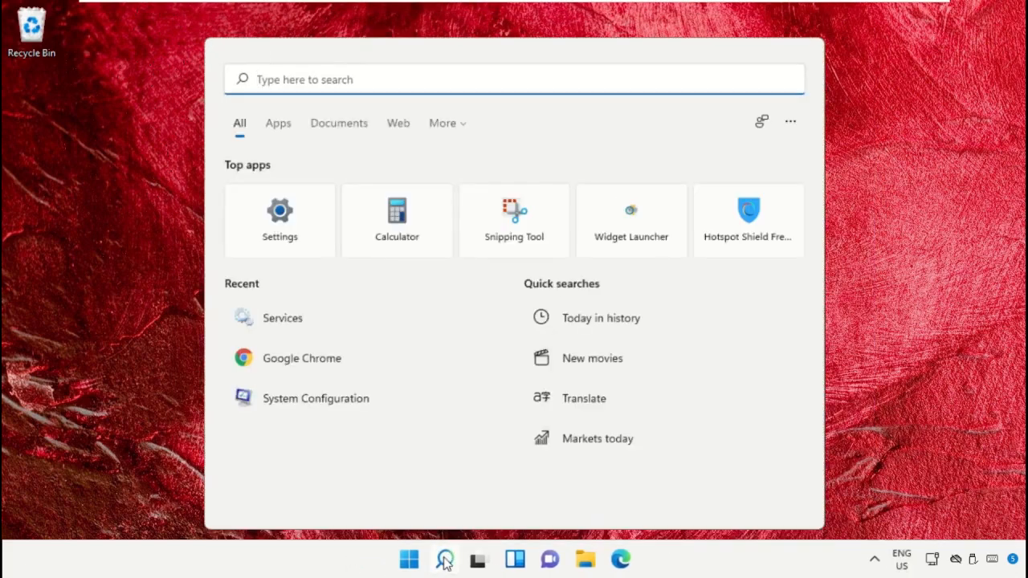
mouse_move(443, 81)
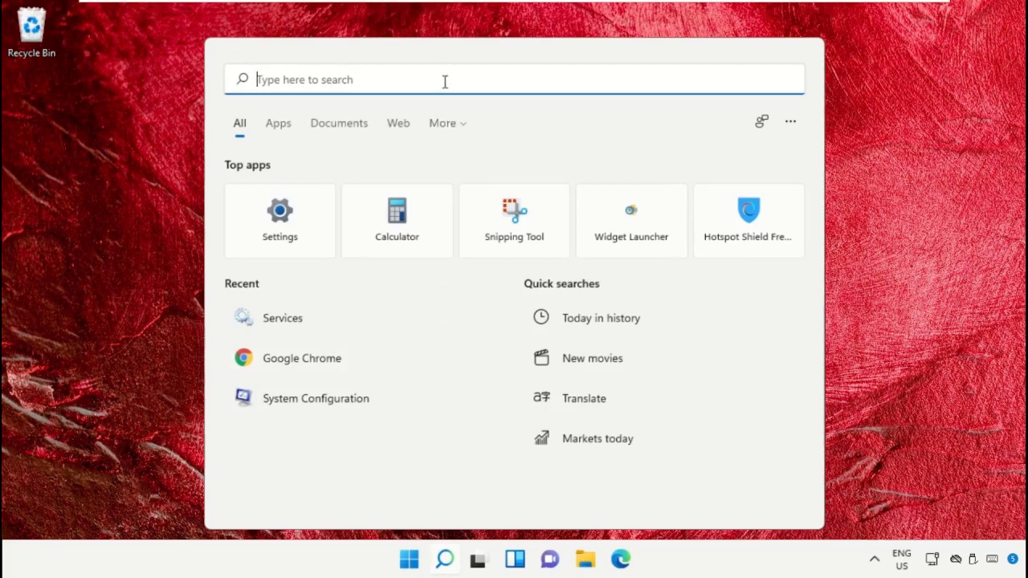
text(Cmd)
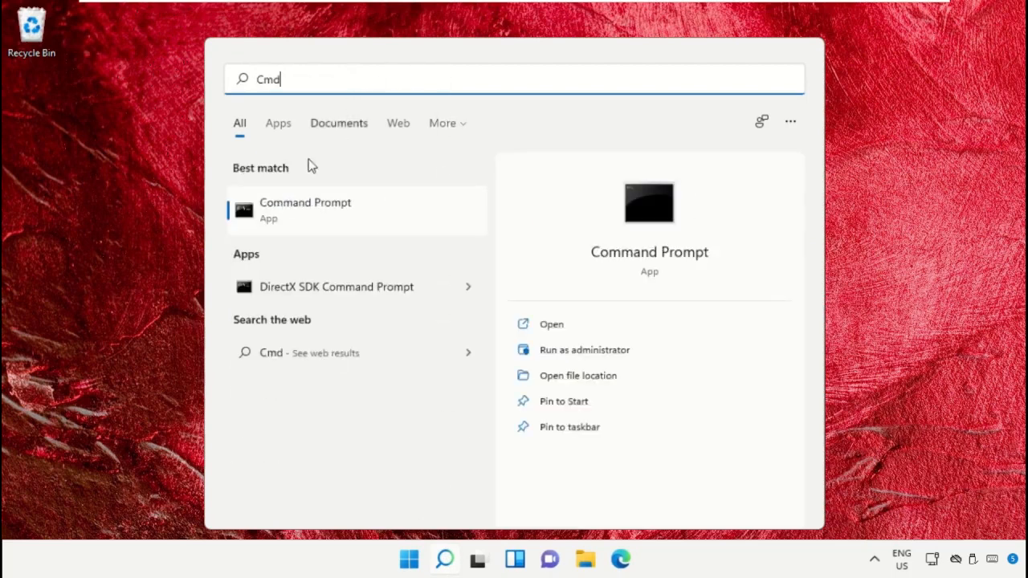
right_click(305, 210)
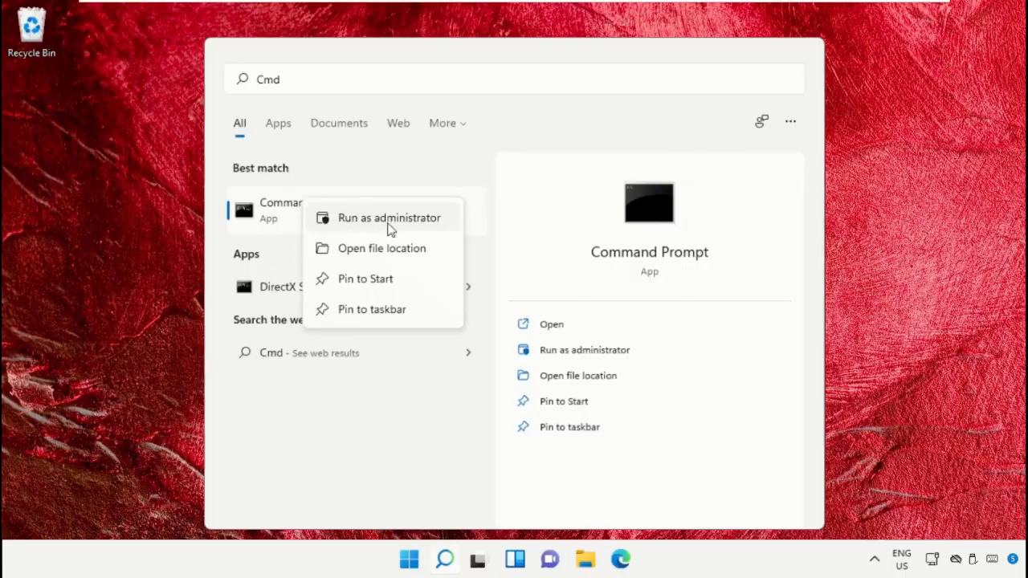
click(389, 218)
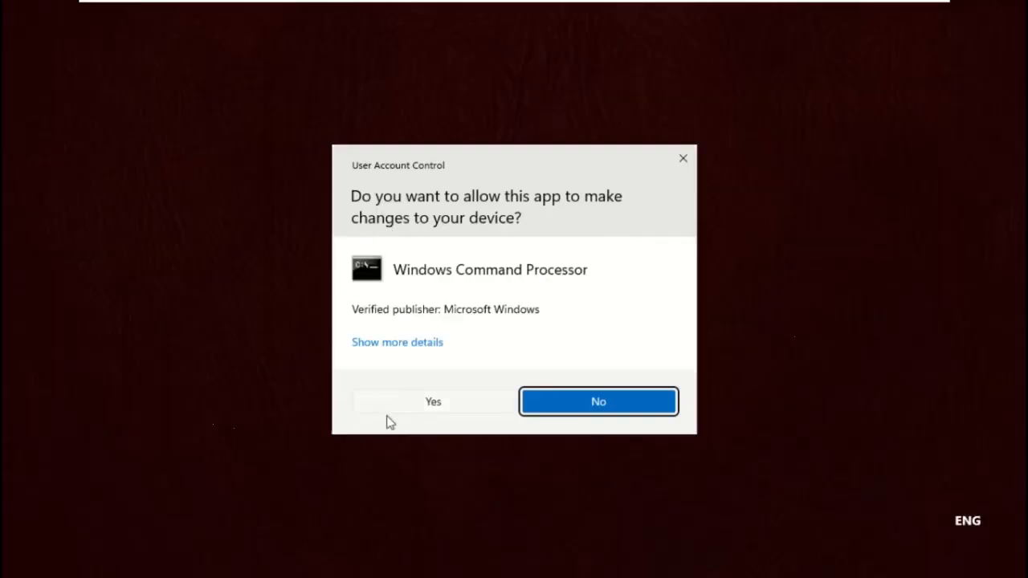
click(434, 401)
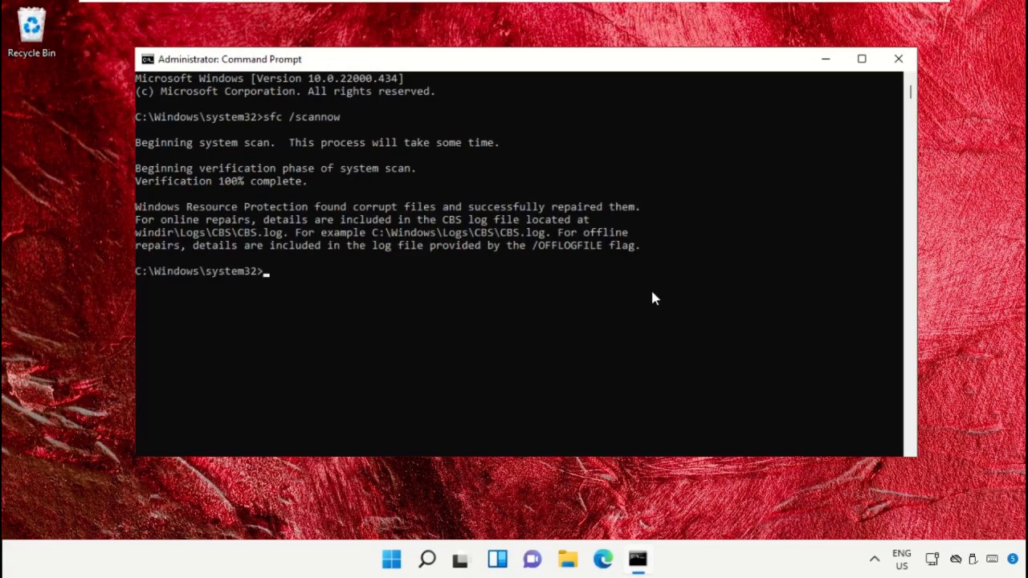
mouse_move(887, 92)
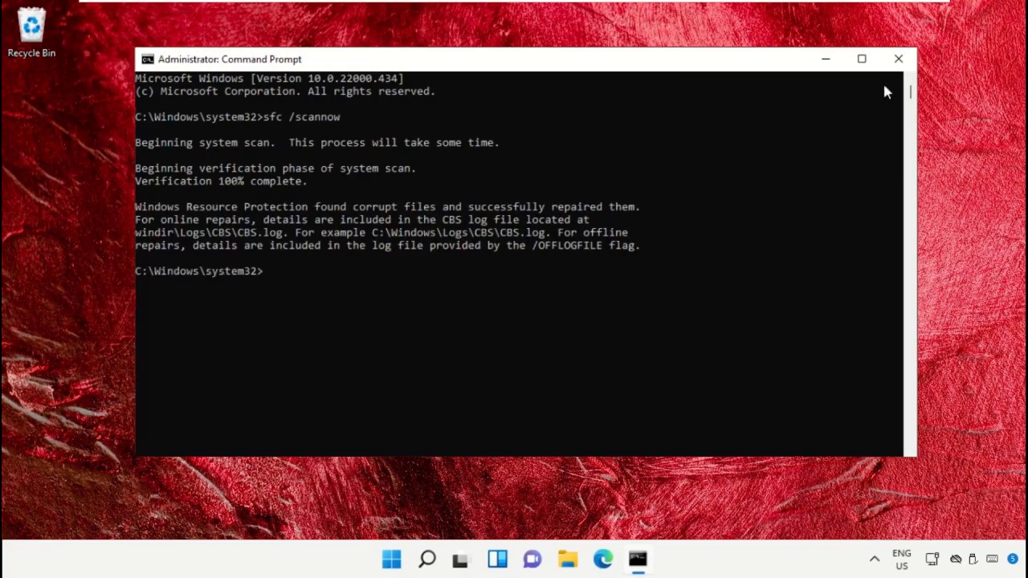
- Close the Command Prompt after the sfc /scannow verification finishes
click(899, 58)
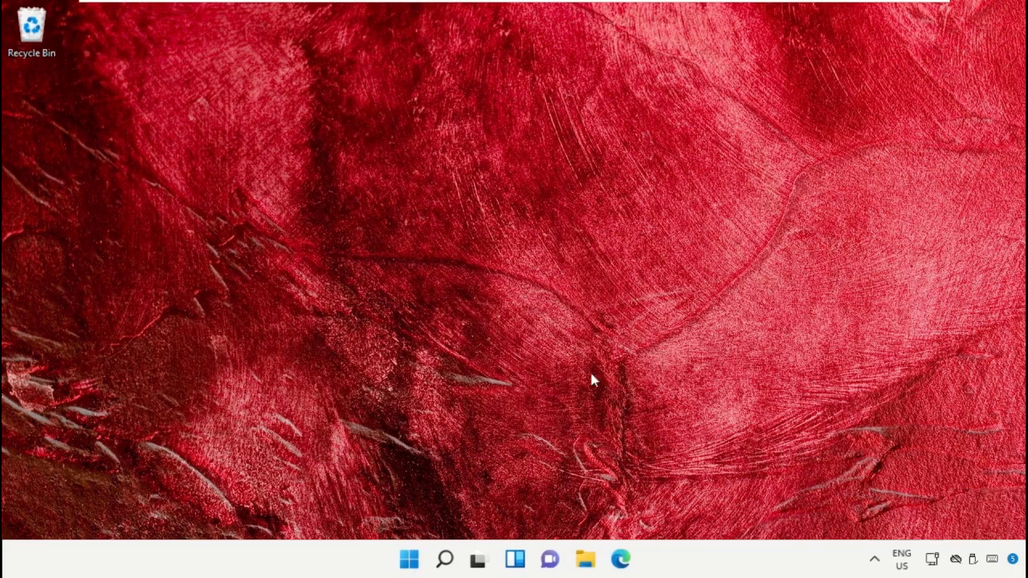
- Search for Cmd and launch Command Prompt as administrator, approving the UAC prompt
click(444, 559)
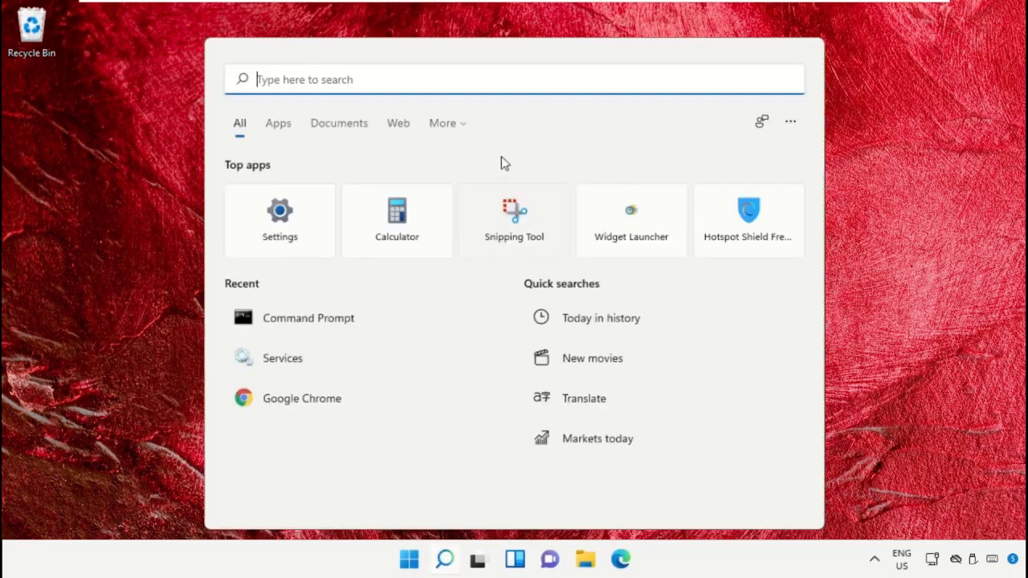
text(Cmd)
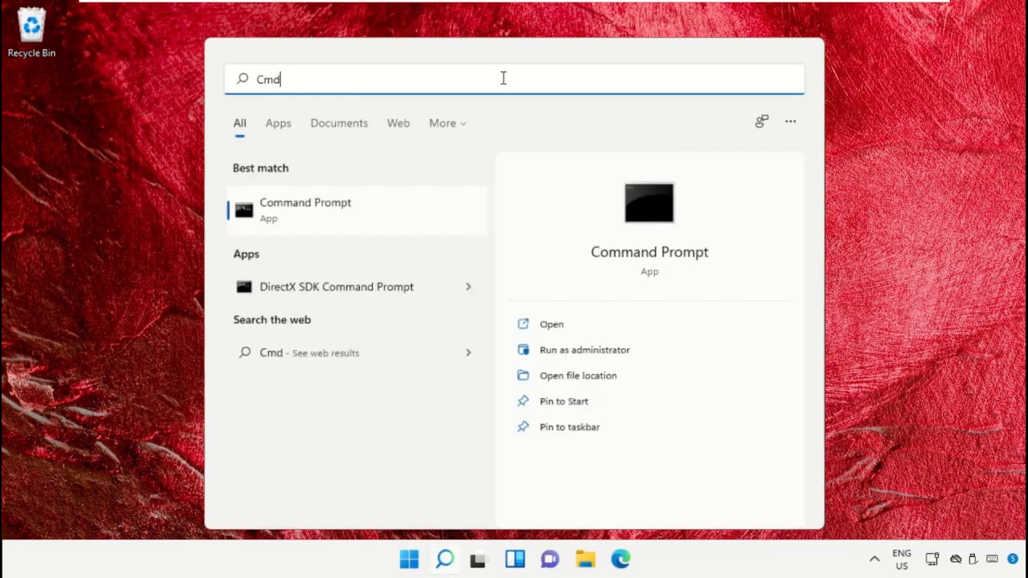
right_click(306, 209)
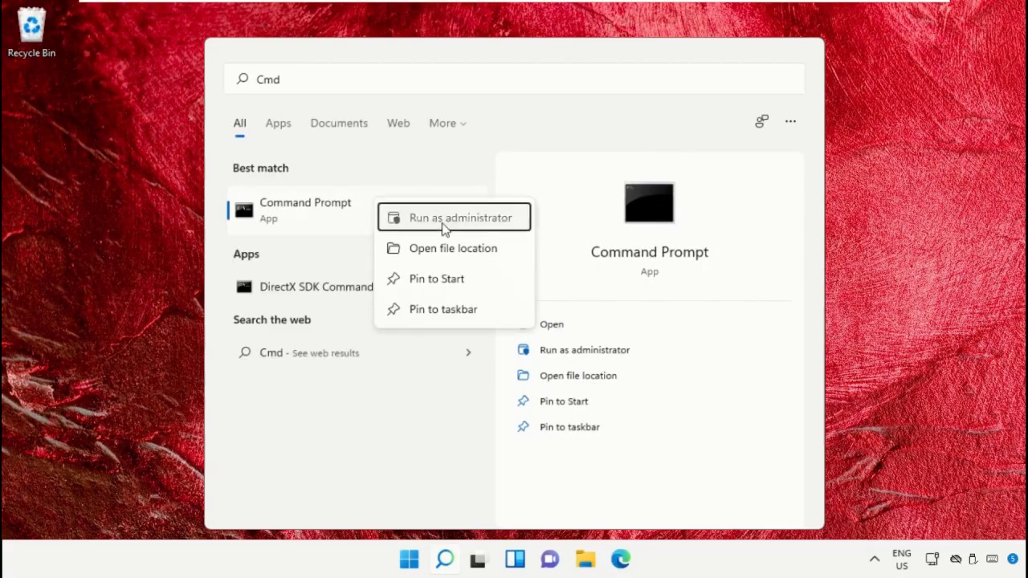
click(459, 217)
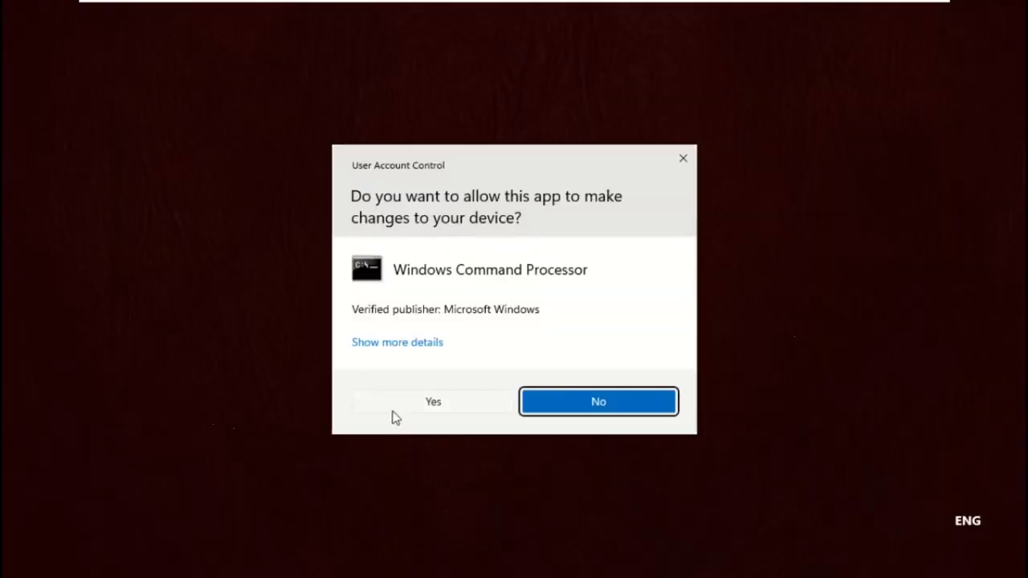
click(434, 402)
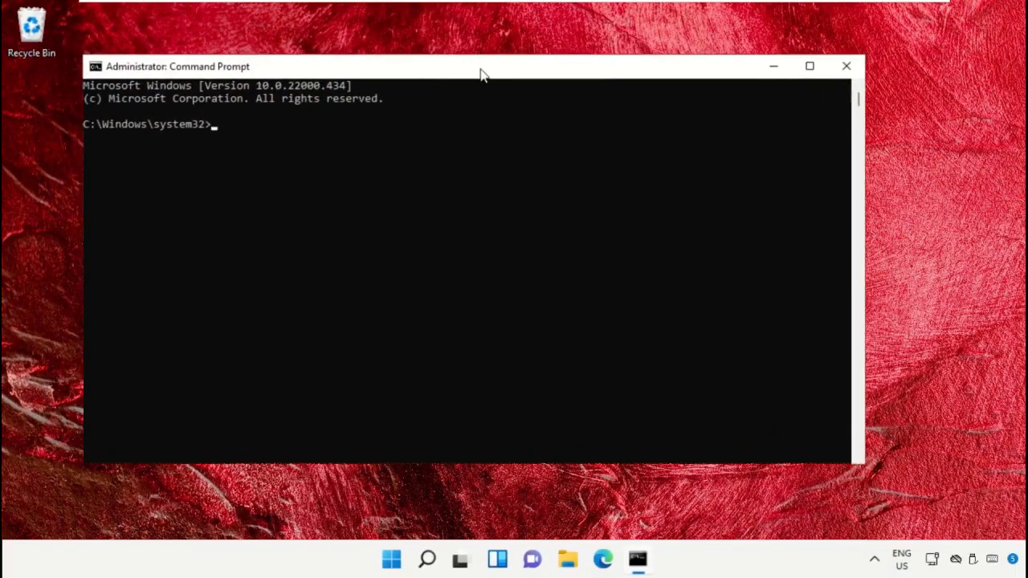
- Run DISM /Online /Cleanup-image /ScanHealth to check the component store for corruption
drag(479, 65, 514, 50)
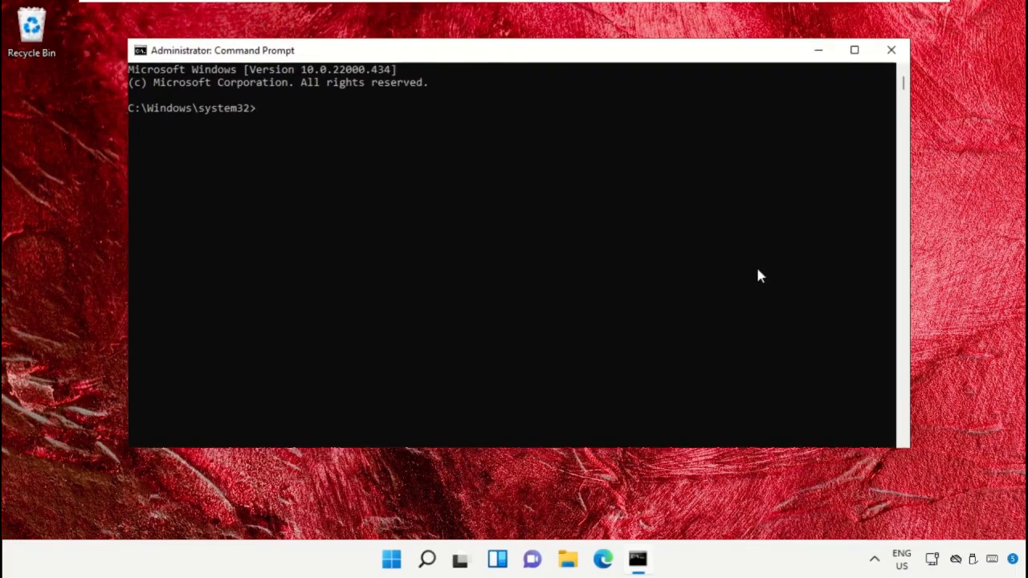
text(DISM)
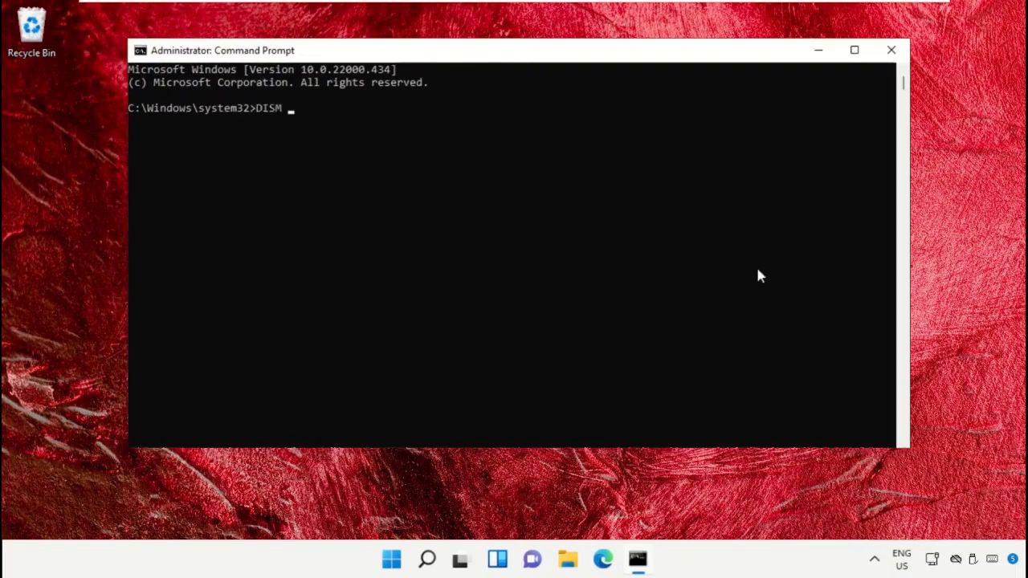
text(/Online /Cleanup-image /Sc)
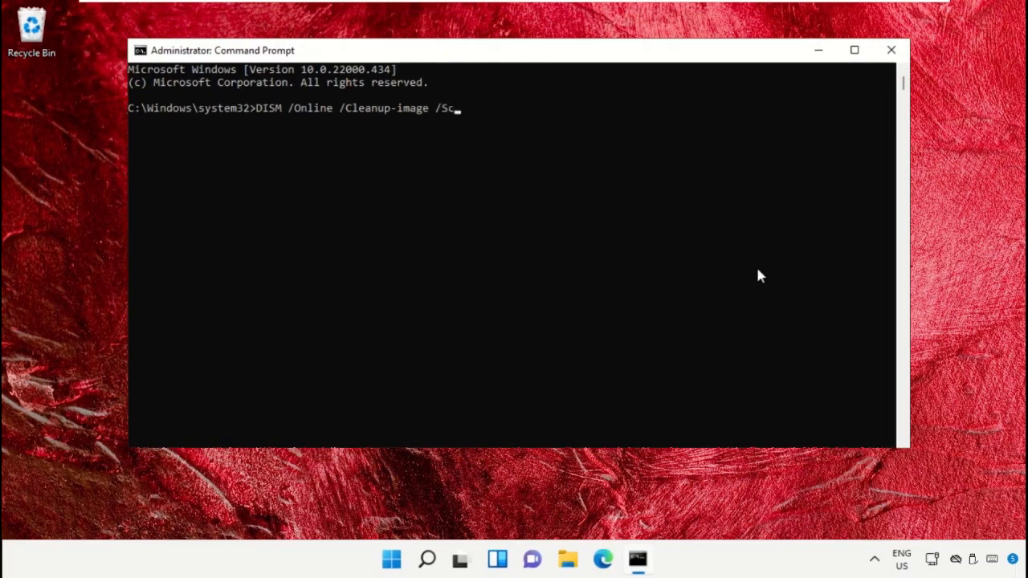
text(anHealth)
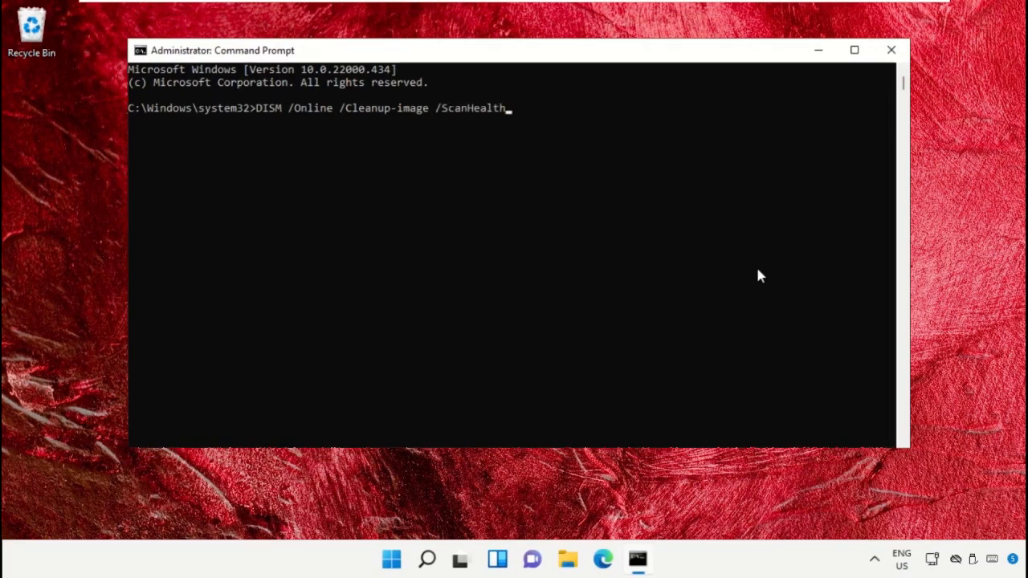
key(Return)
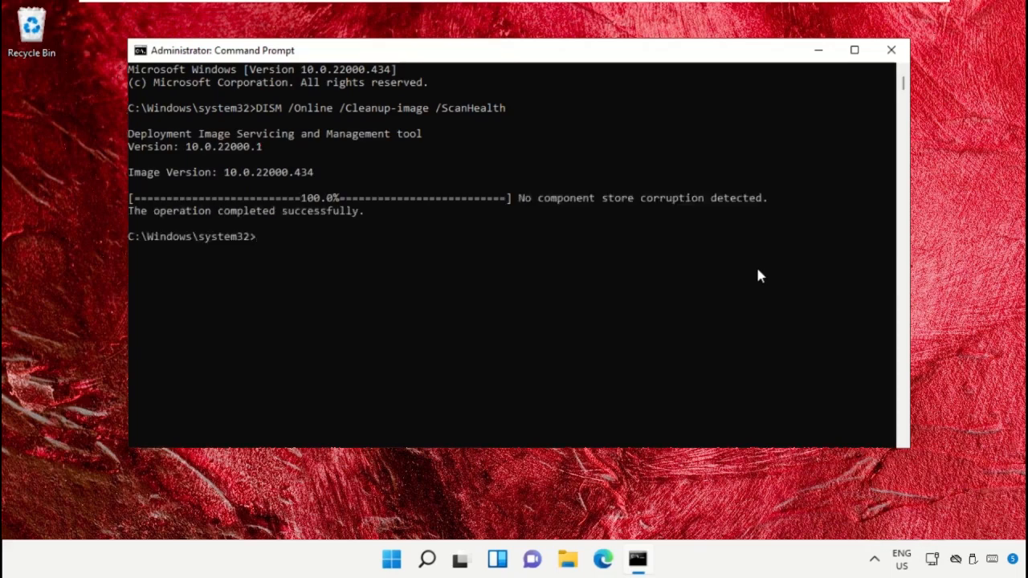
- Enter the DISM /Online /Cleanup-Image /RestoreHealth repair command
text(DISM /Online /Clea)
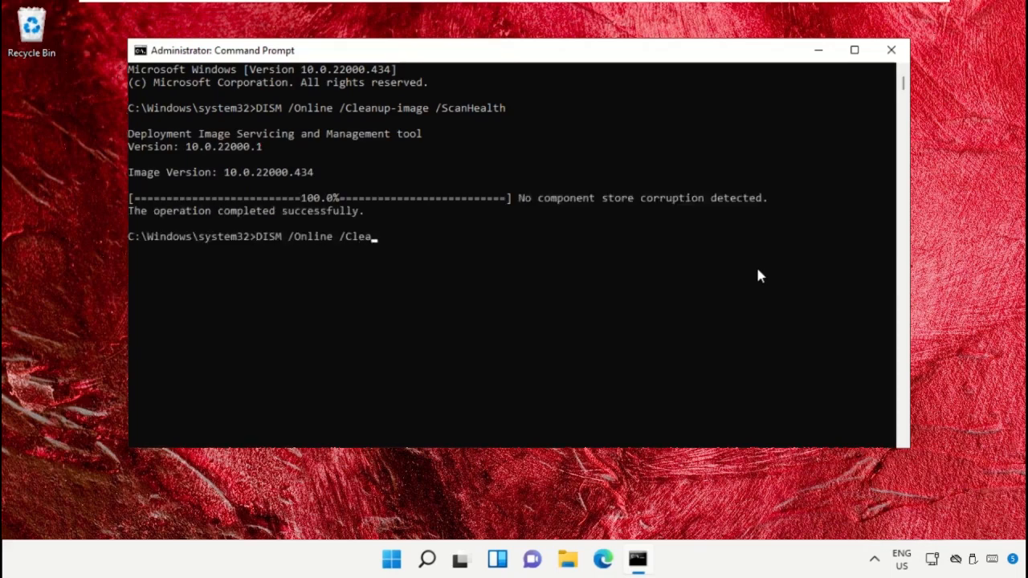
text(nup-Image /RestoreHealth)
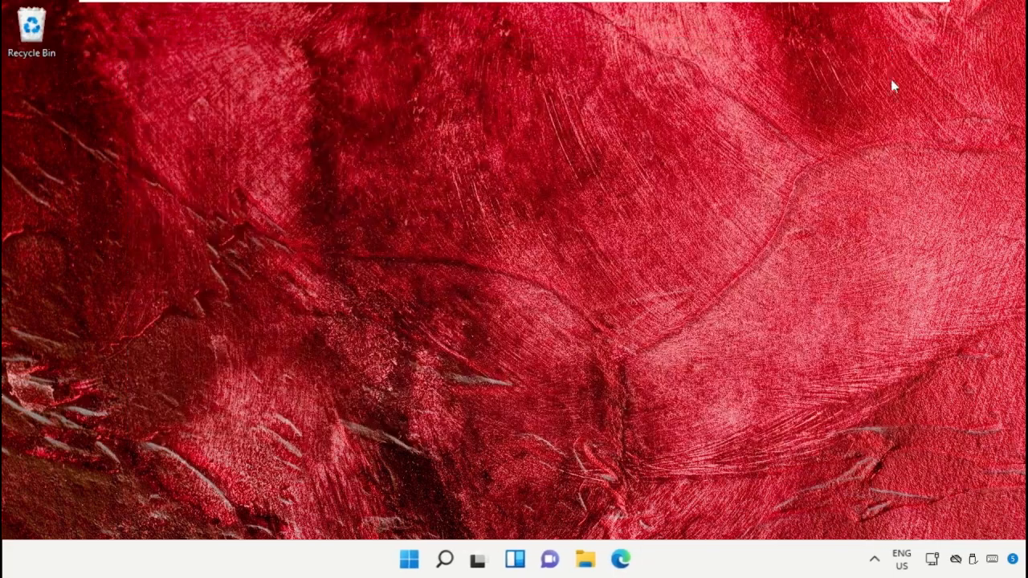
mouse_move(445, 559)
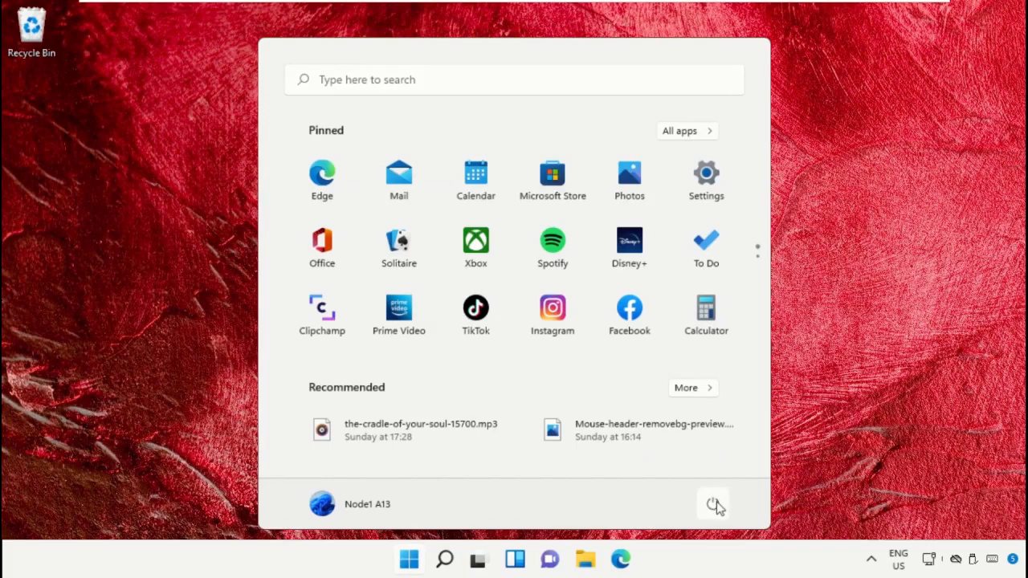
- Show the Start menu's power options with Shut down and Restart
click(713, 505)
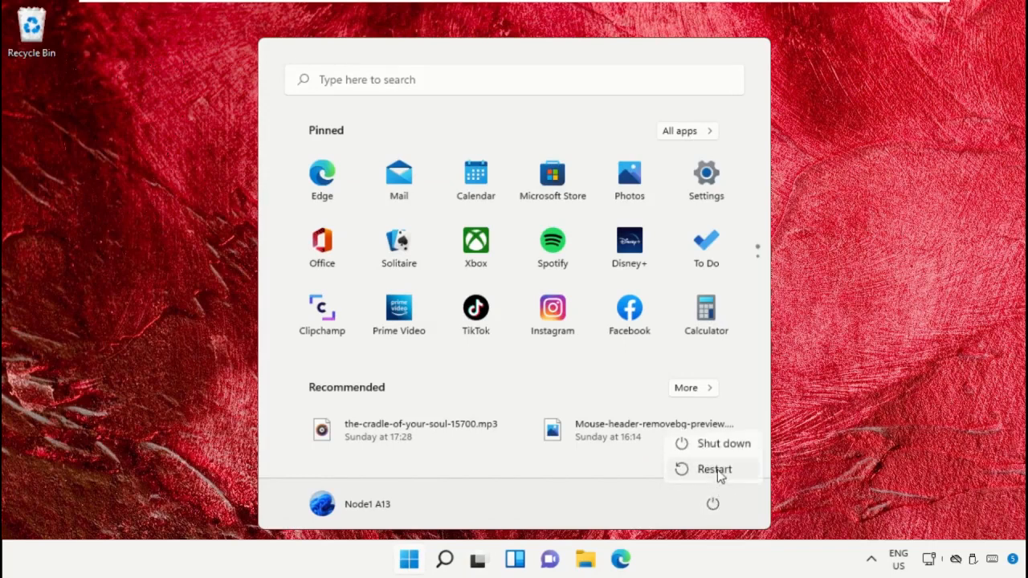